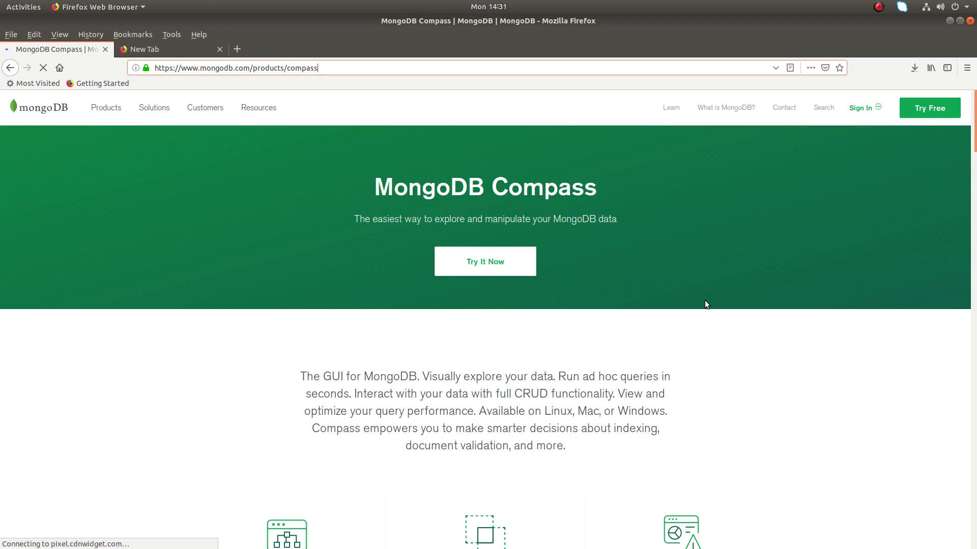
pyautogui.moveTo(531, 218)
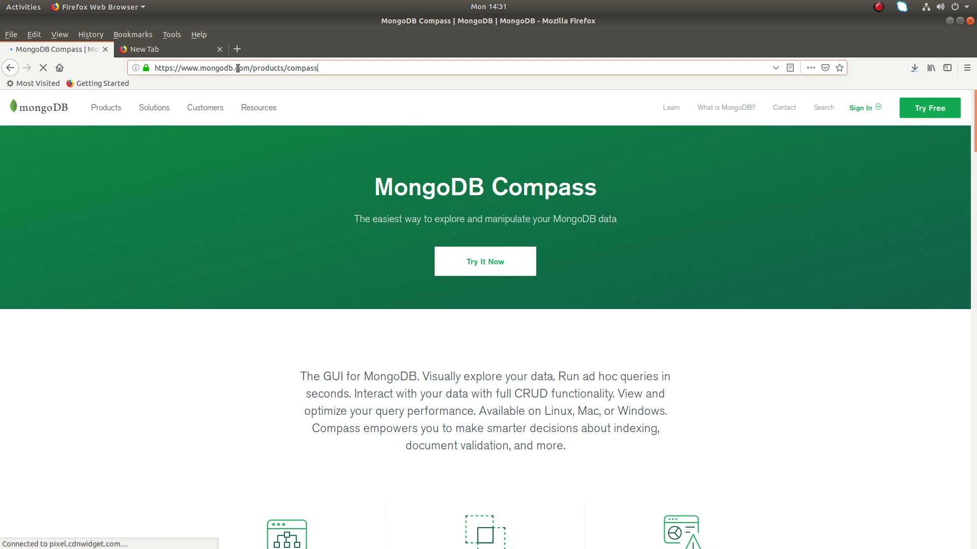
# Reach the Compass download center from Try It Now and scroll to the build options.
pyautogui.click(258, 108)
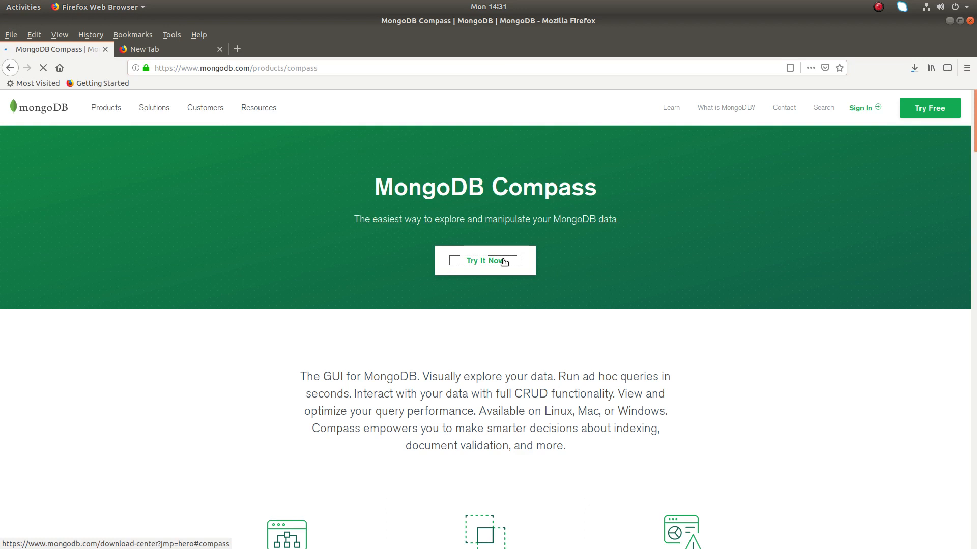
pyautogui.click(485, 260)
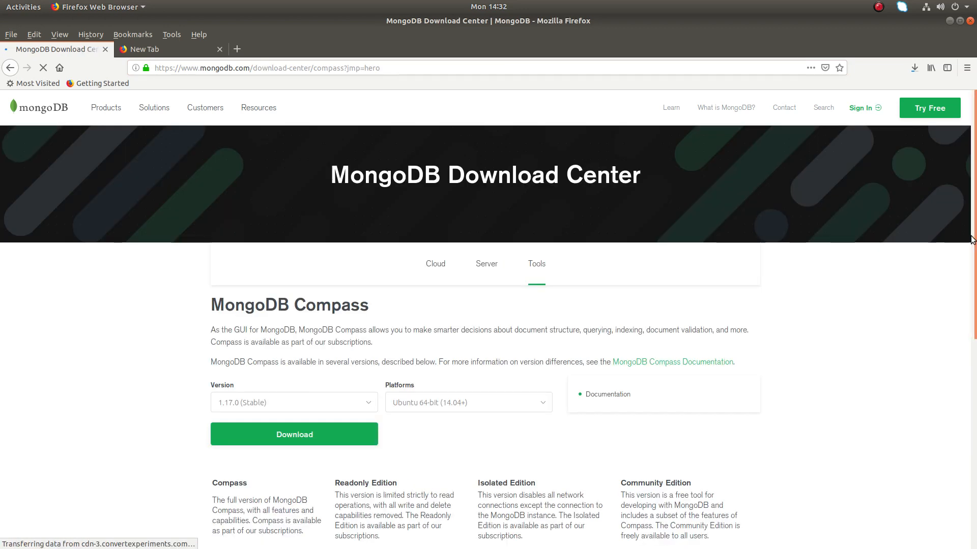
pyautogui.scroll(-3)
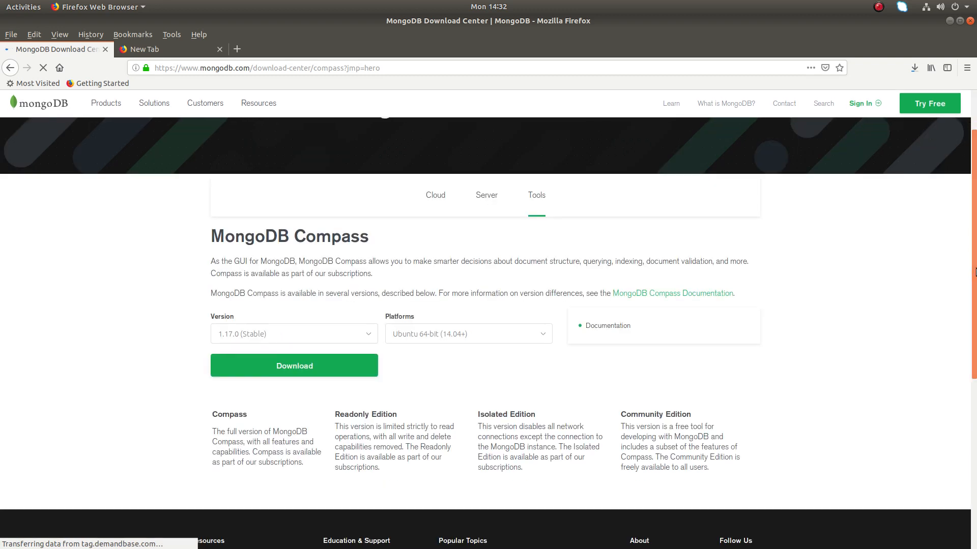
pyautogui.moveTo(278, 335)
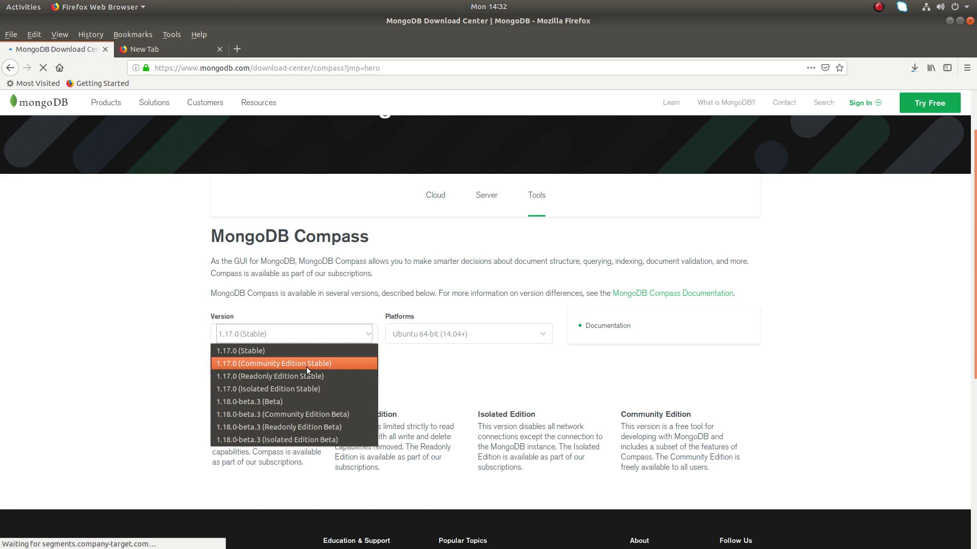
# Choose version 1.17.0 Community Edition Stable with Ubuntu 64-bit (14.04+) as platform.
pyautogui.click(274, 363)
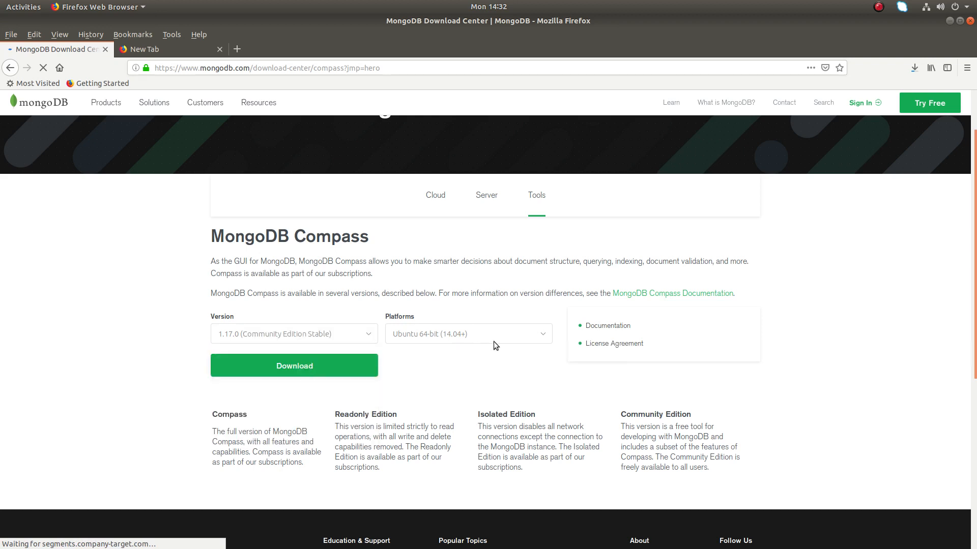
pyautogui.click(468, 334)
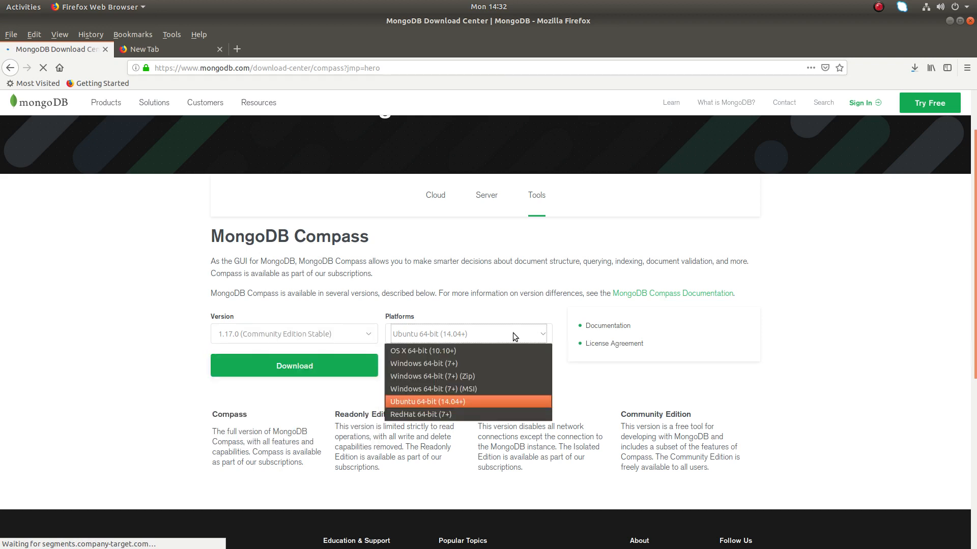
pyautogui.moveTo(448, 390)
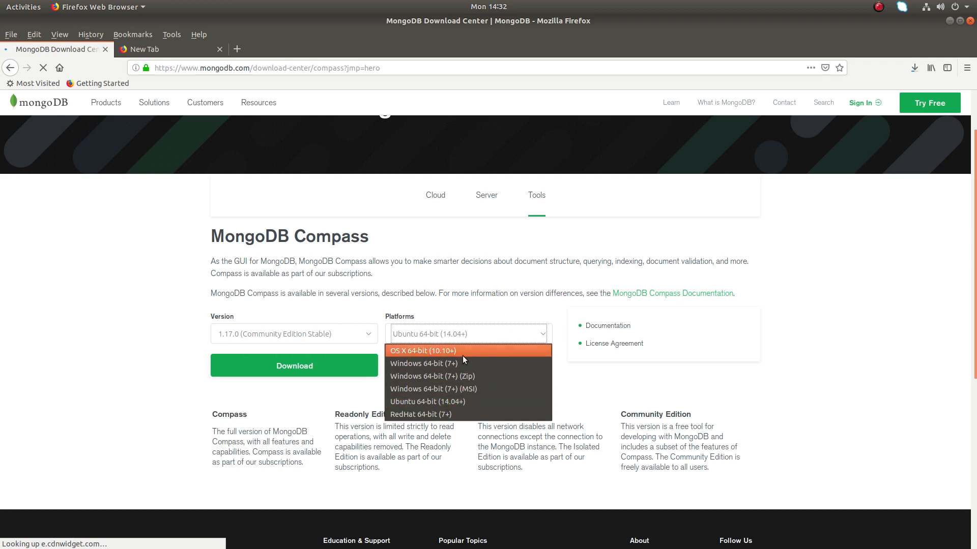
pyautogui.moveTo(454, 405)
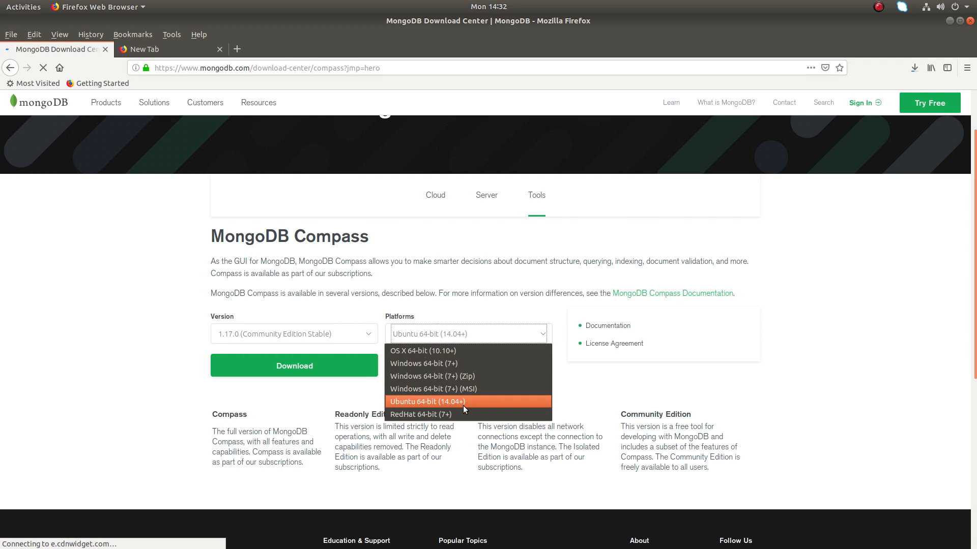
pyautogui.click(428, 402)
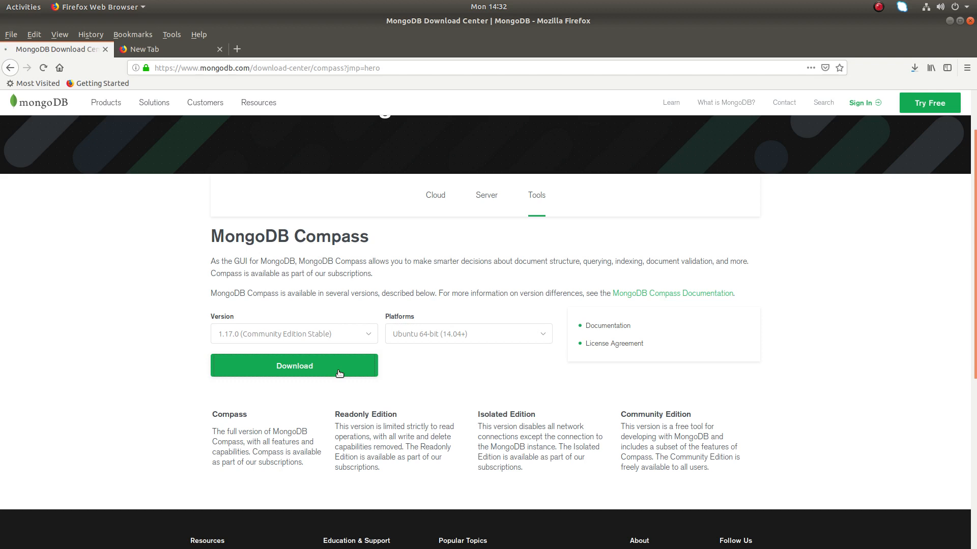
pyautogui.click(294, 365)
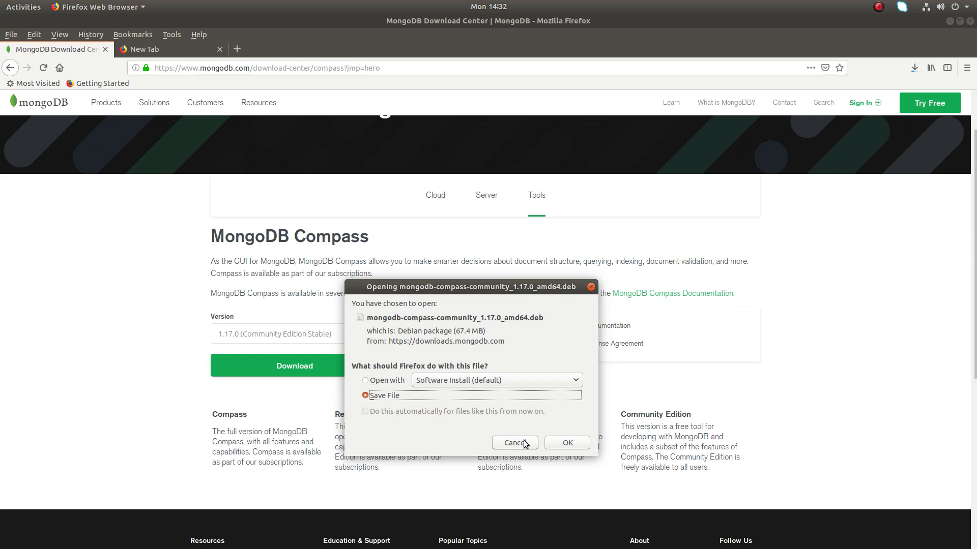
pyautogui.click(515, 443)
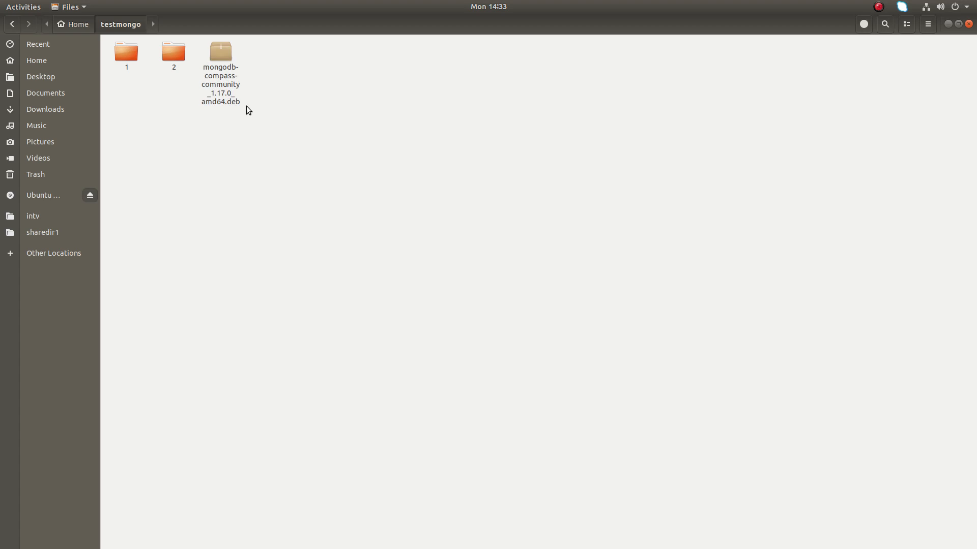
pyautogui.rightClick(220, 55)
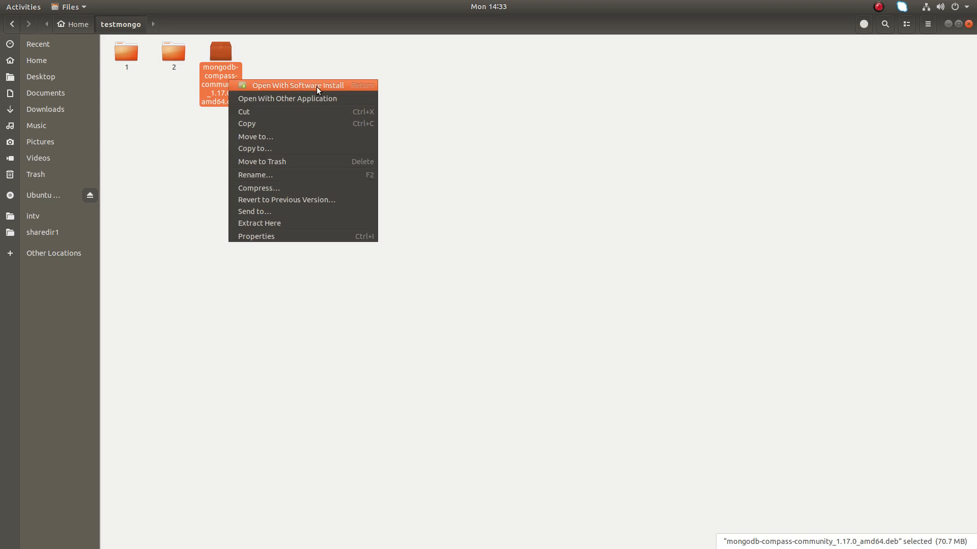
pyautogui.moveTo(324, 89)
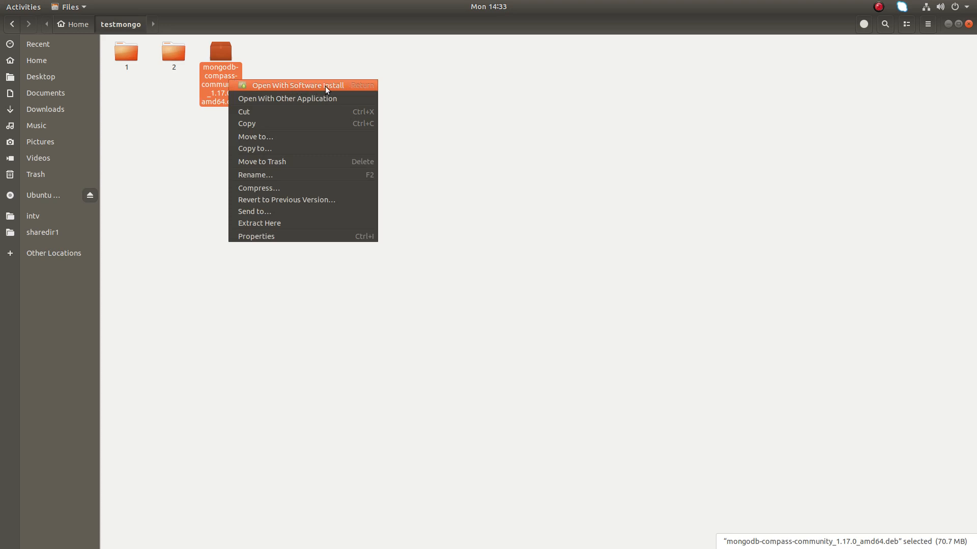
pyautogui.moveTo(462, 66)
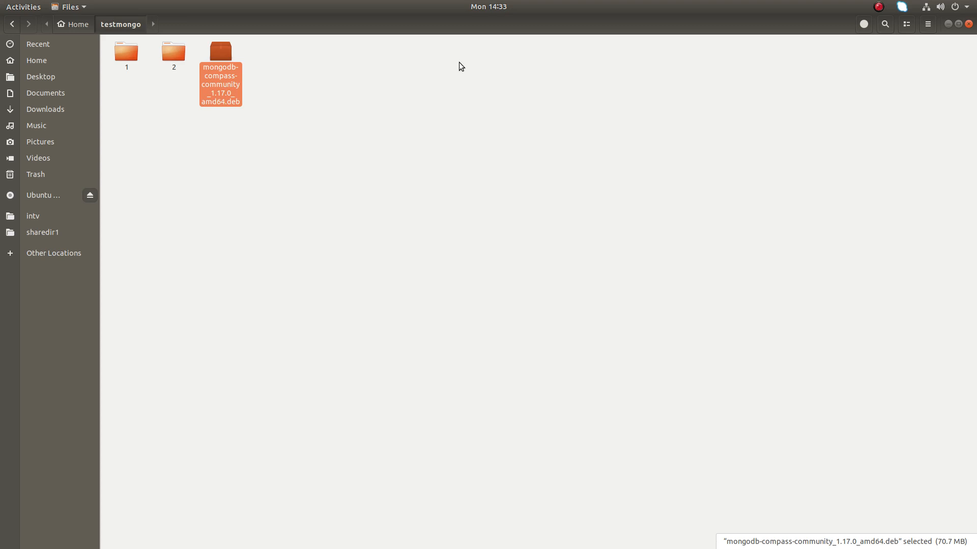
pyautogui.moveTo(379, 115)
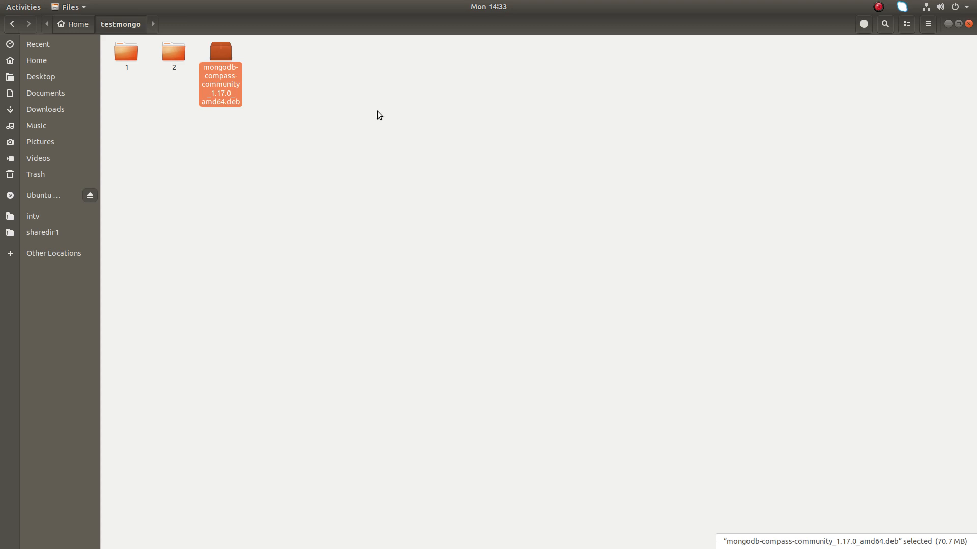
pyautogui.click(378, 115)
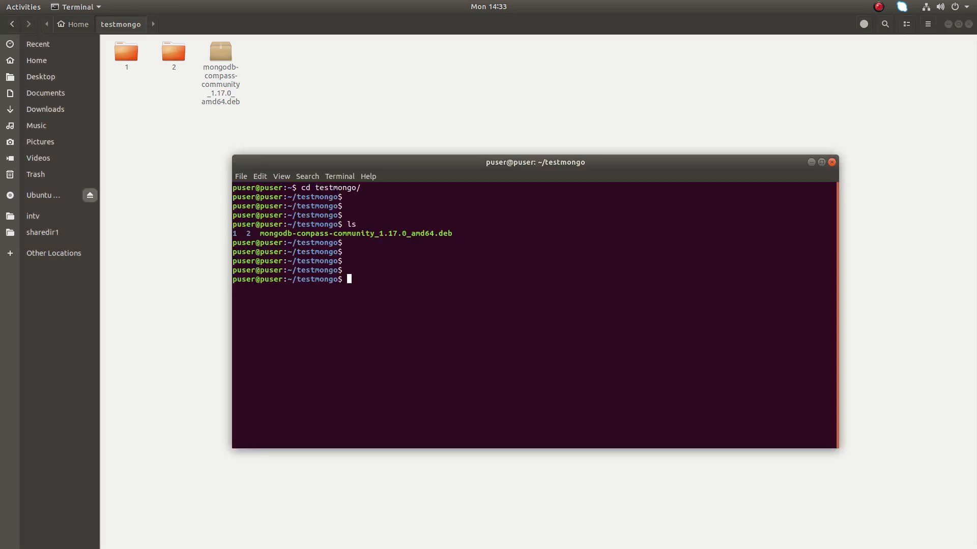
# Run sudo dpkg -i mongodb-compass-community_1.17.0_amd64.deb and confirm with the password.
pyautogui.write('sud')
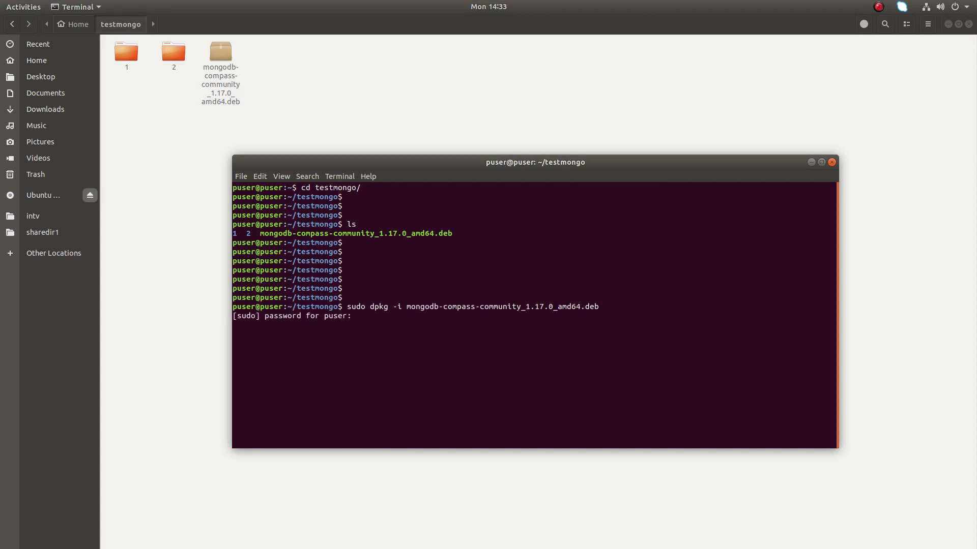
pyautogui.press('Return')
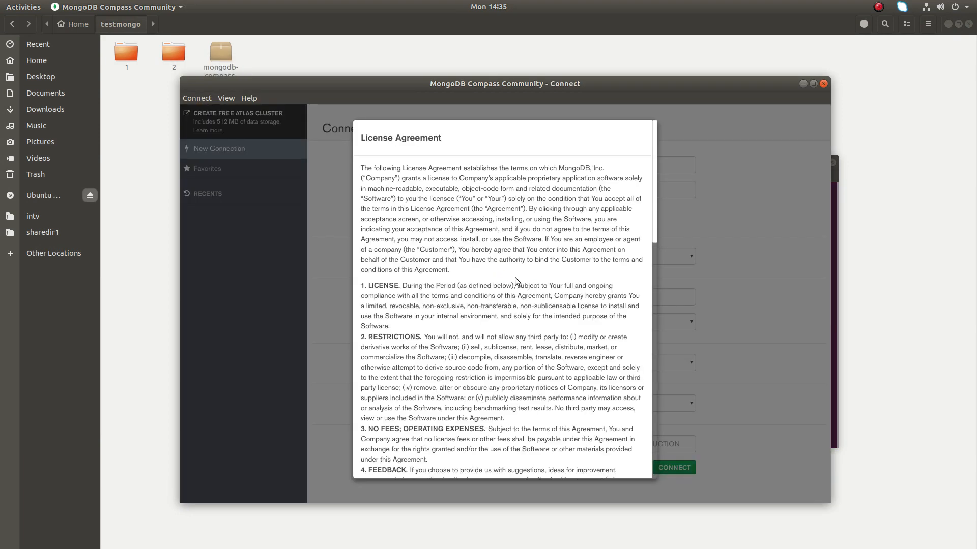
# Agree to the license agreement and advance through the welcome tour slides.
pyautogui.scroll(-3)
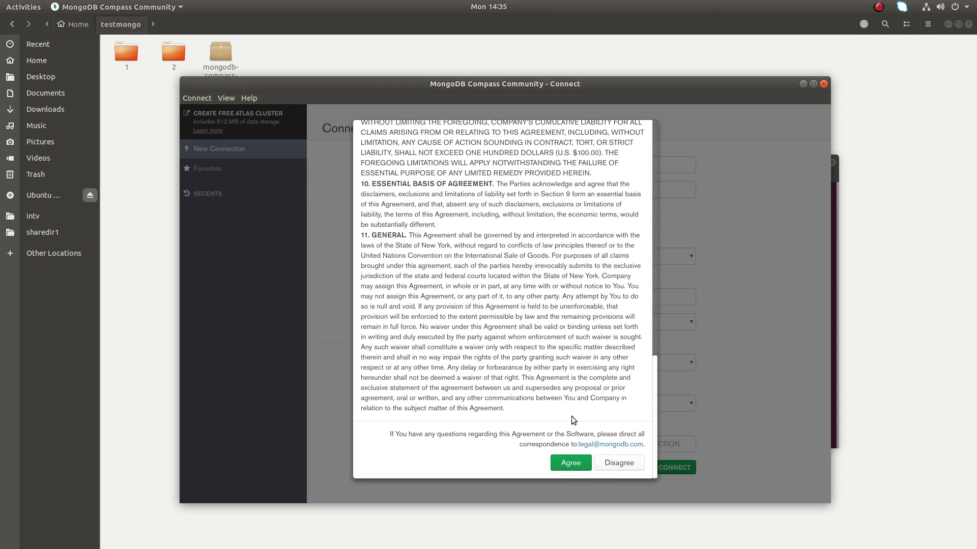
pyautogui.click(570, 463)
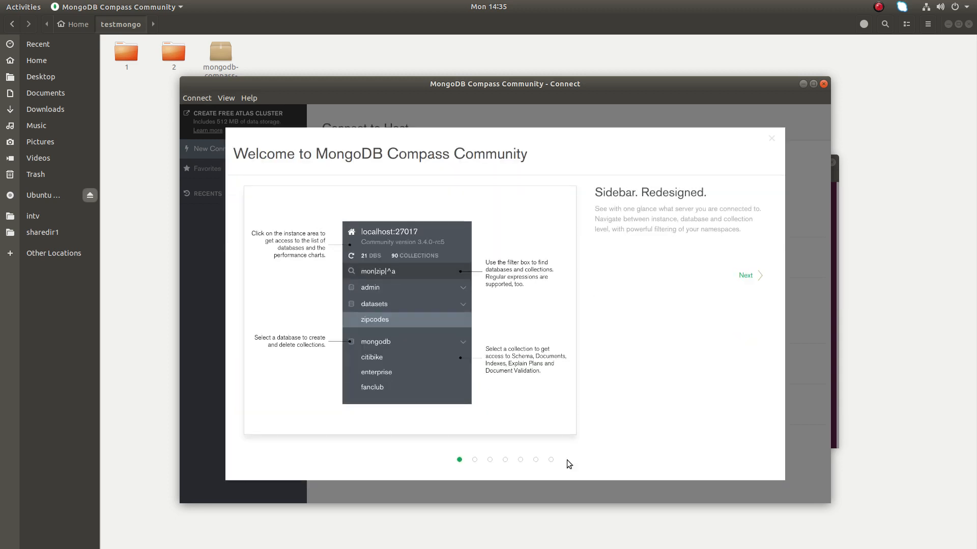
pyautogui.moveTo(782, 269)
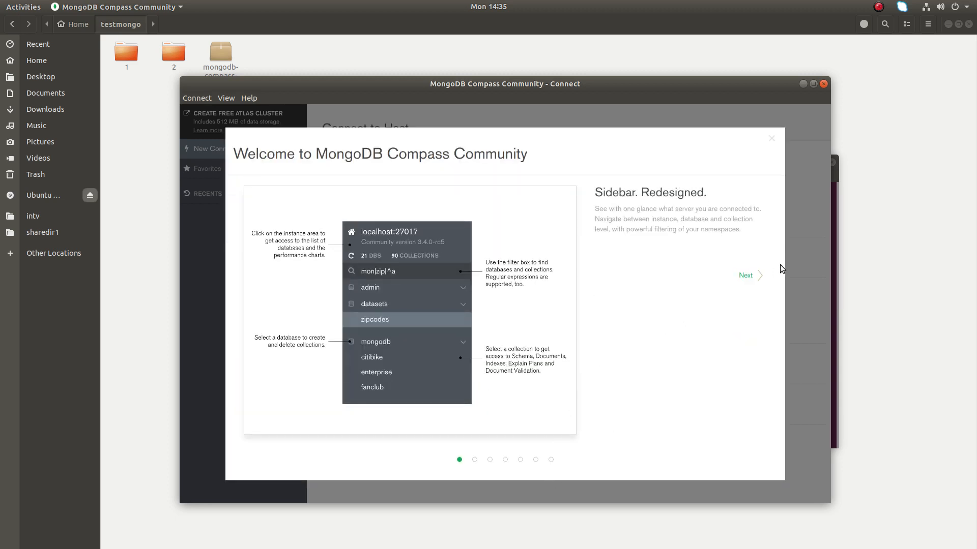
pyautogui.moveTo(756, 279)
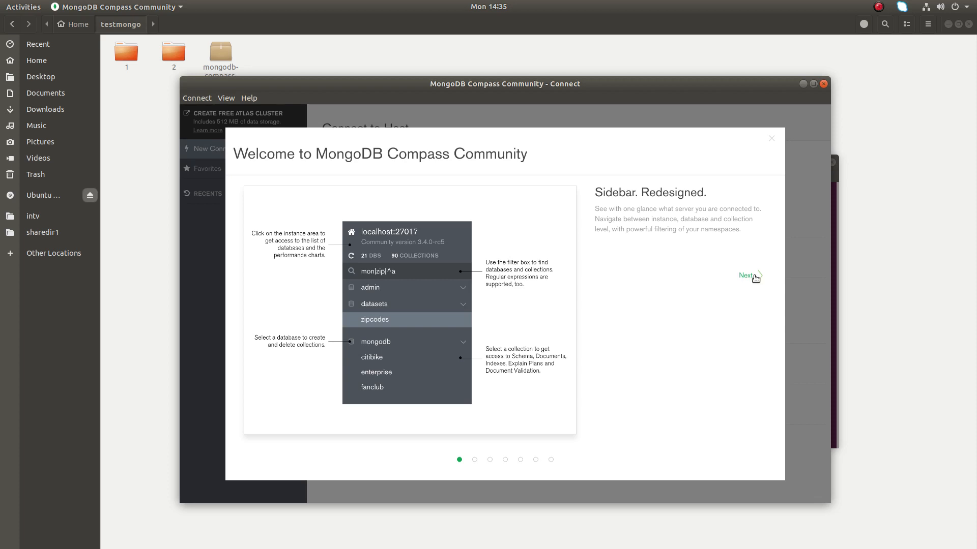
pyautogui.click(747, 275)
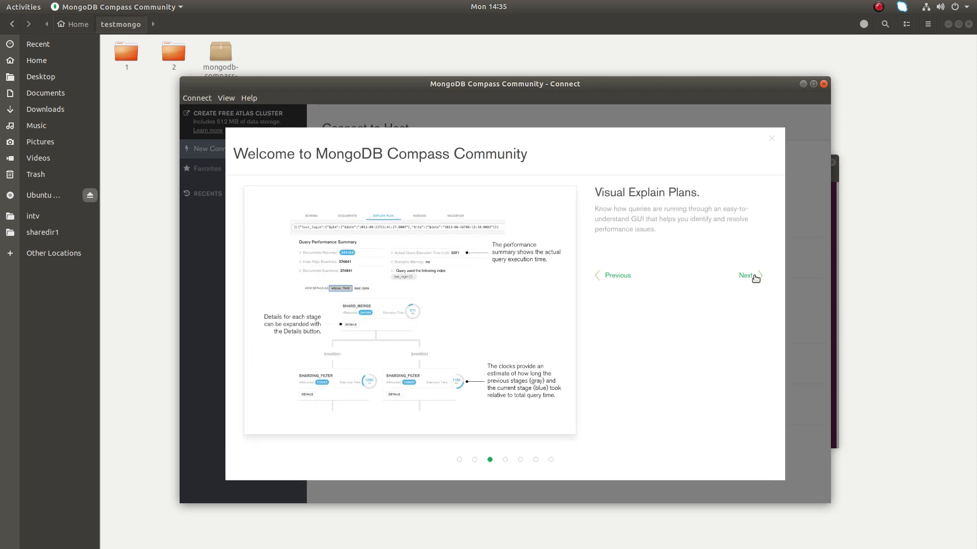
pyautogui.click(746, 275)
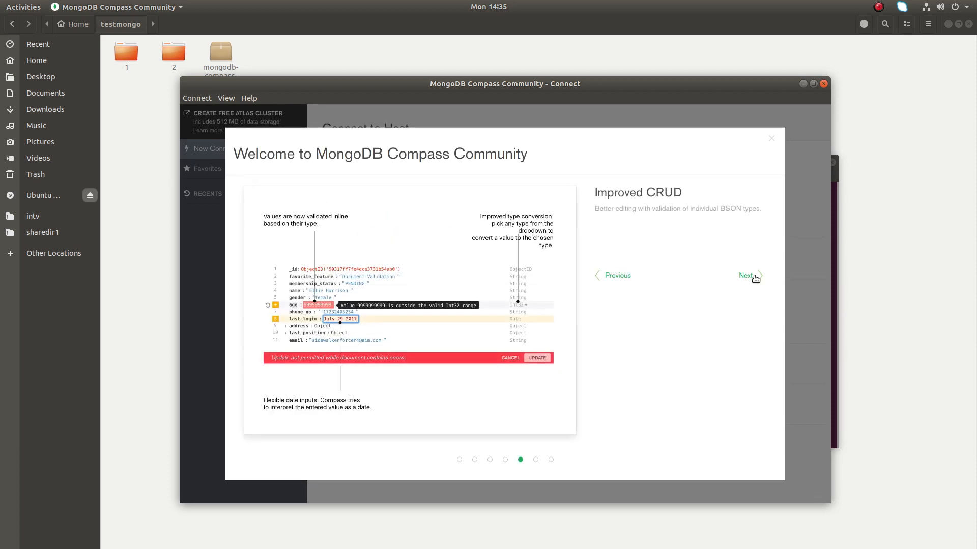
pyautogui.click(747, 275)
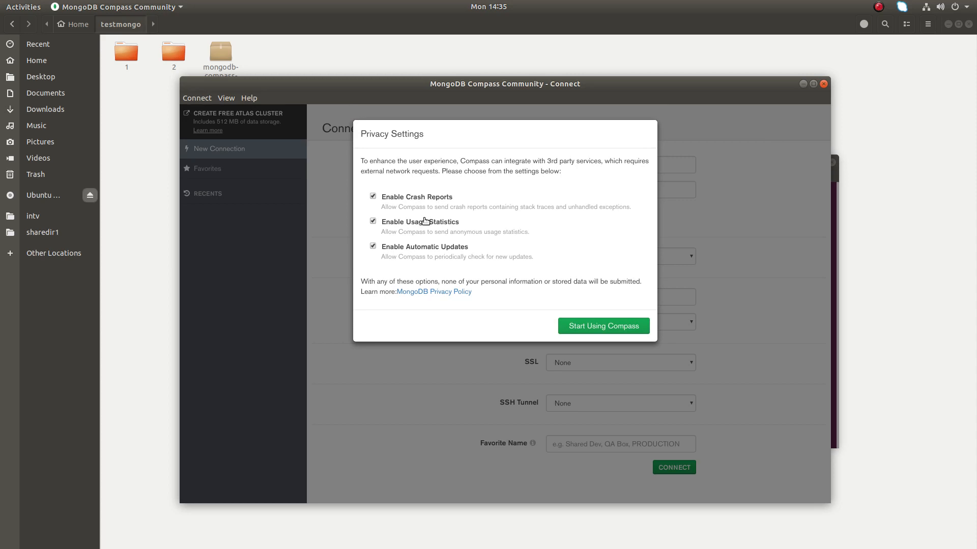
# Disable crash reports, usage statistics and automatic updates, then start using Compass.
pyautogui.click(372, 197)
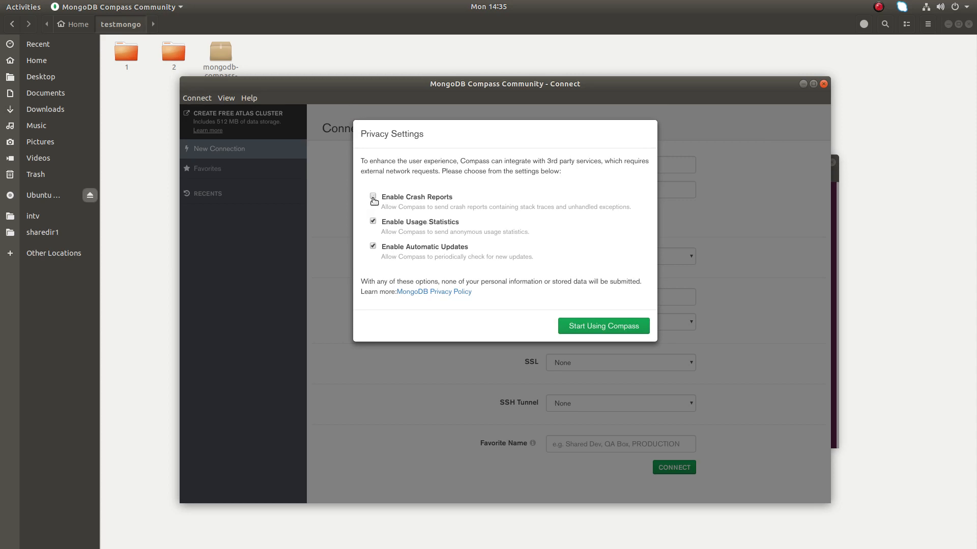
pyautogui.click(372, 222)
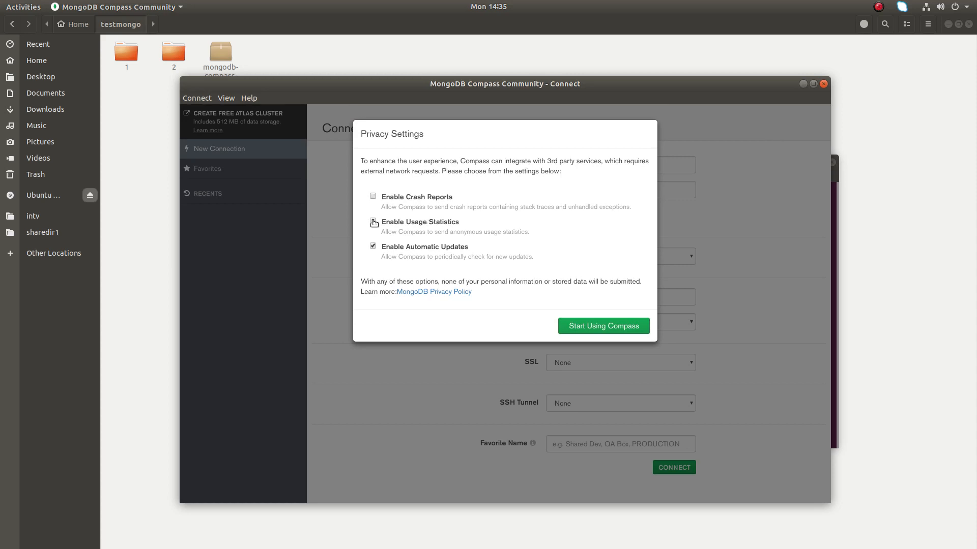
pyautogui.click(372, 247)
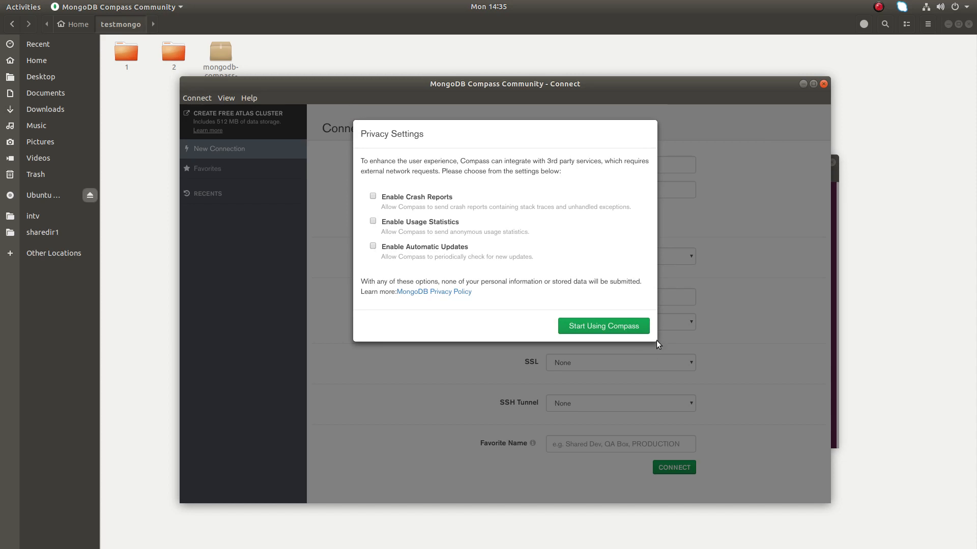
pyautogui.click(603, 326)
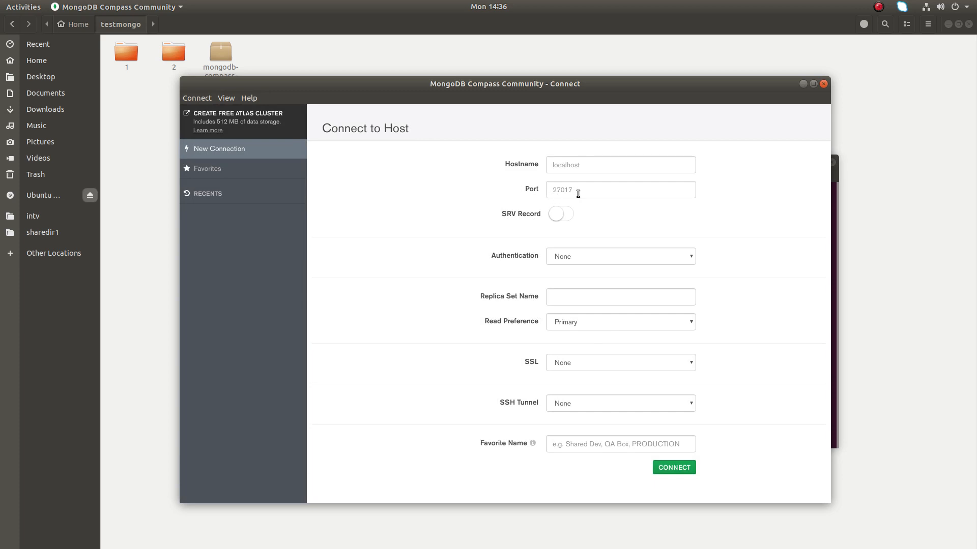
# Connect to localhost on port 27017 with the default settings.
pyautogui.click(620, 165)
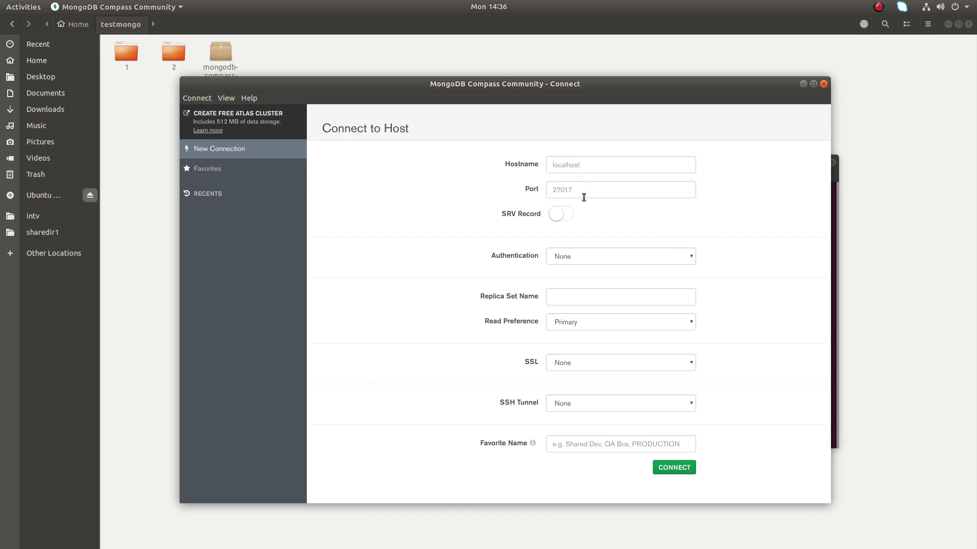
pyautogui.moveTo(519, 108)
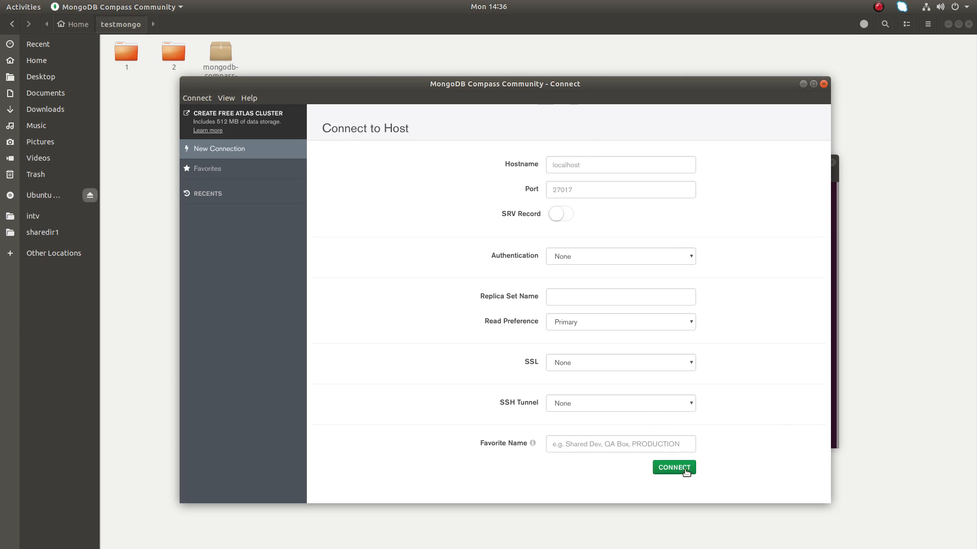
pyautogui.click(674, 467)
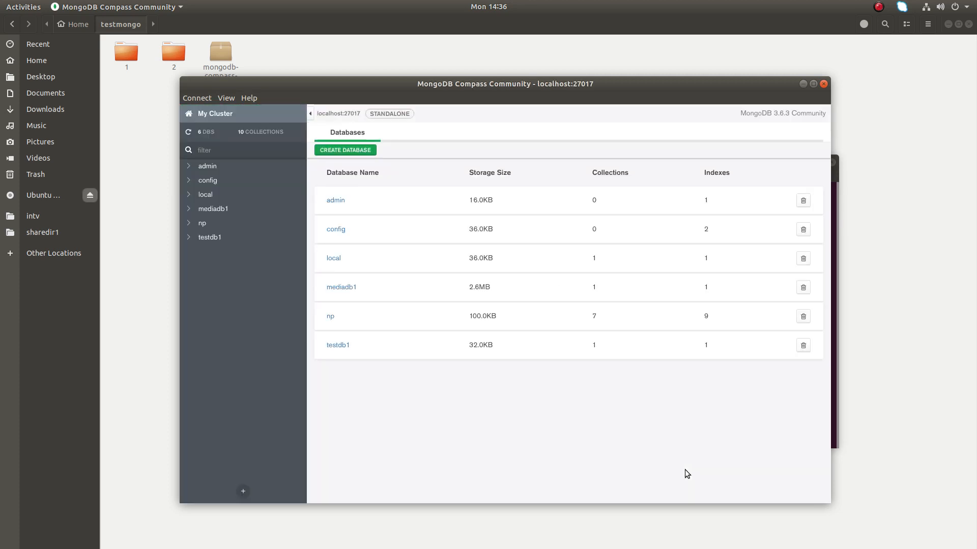
pyautogui.moveTo(229, 201)
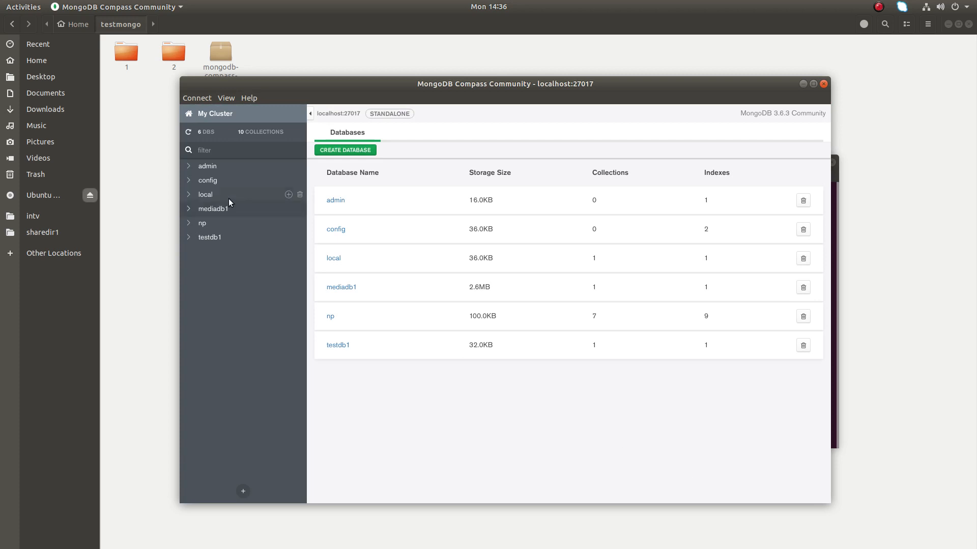
pyautogui.moveTo(225, 210)
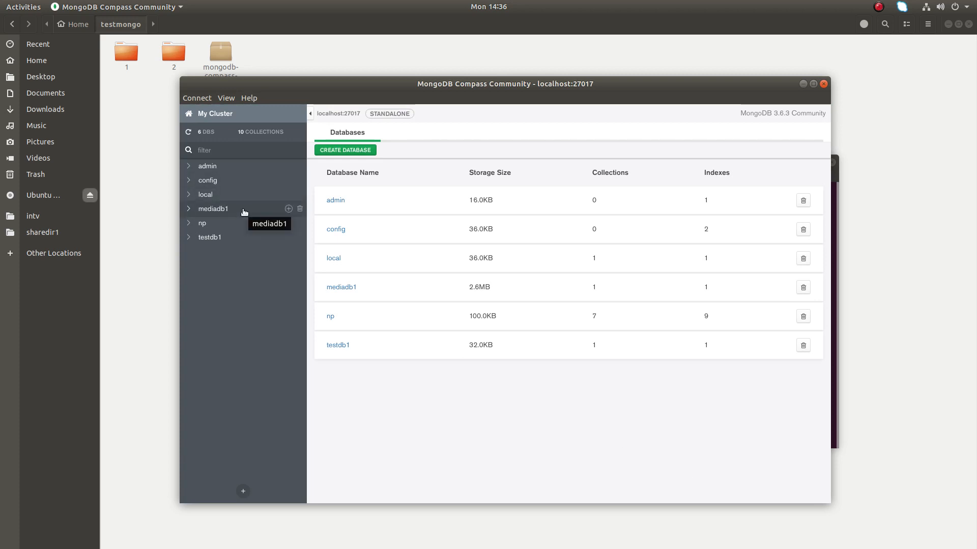
# Open the mediadb1 database and its media collection's documents.
pyautogui.click(213, 209)
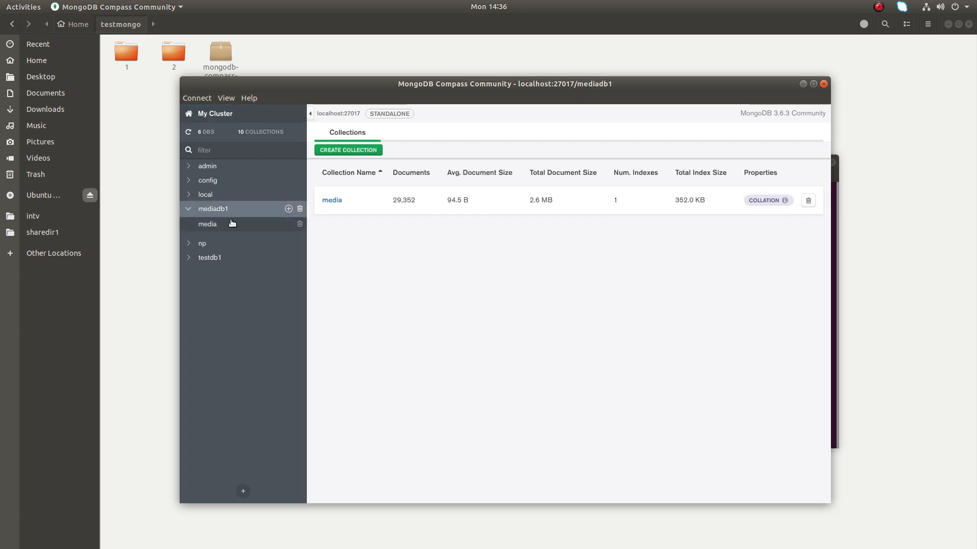
pyautogui.moveTo(235, 230)
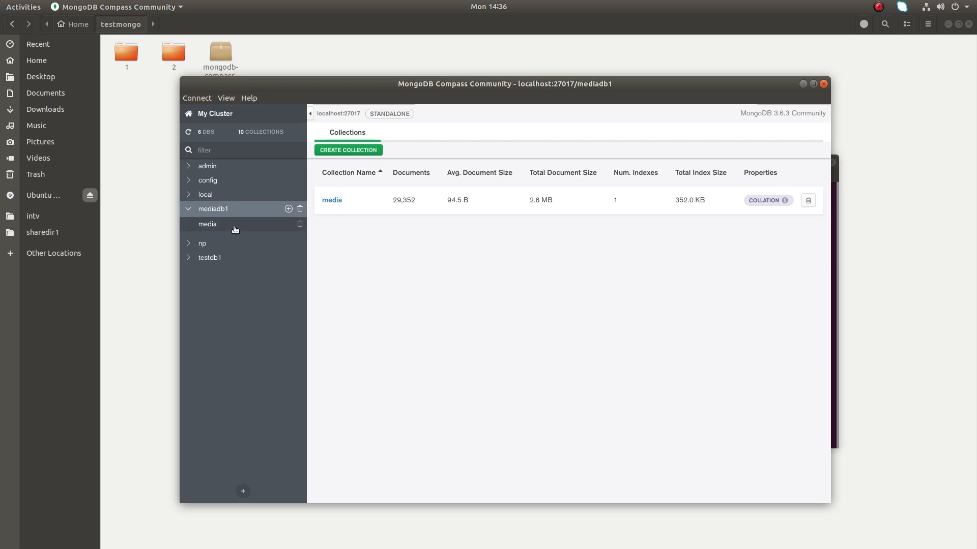
pyautogui.moveTo(234, 230)
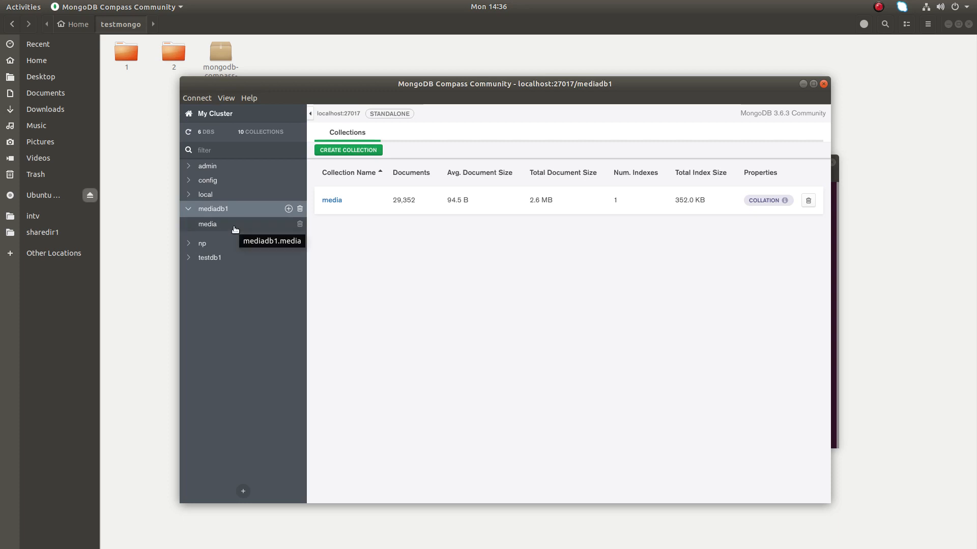
pyautogui.click(208, 224)
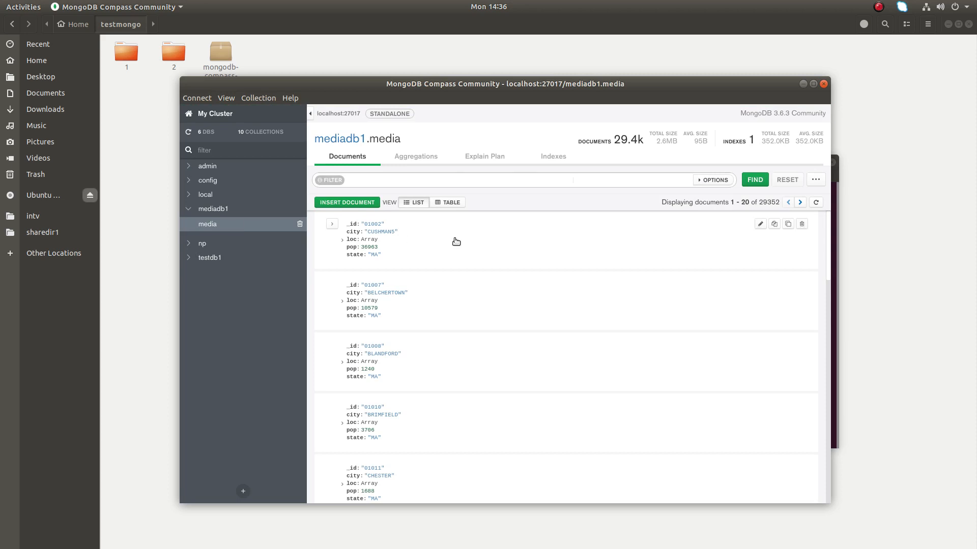
pyautogui.moveTo(411, 238)
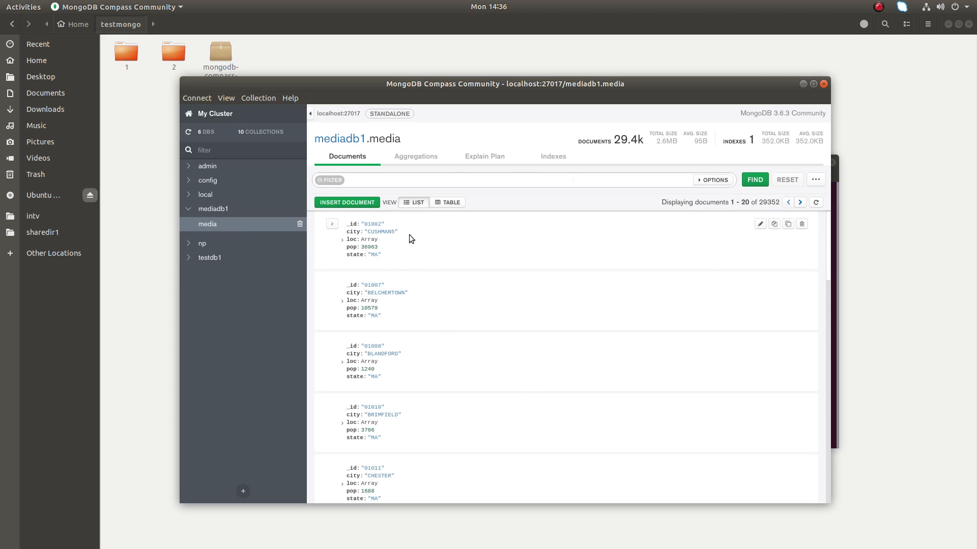
pyautogui.moveTo(393, 264)
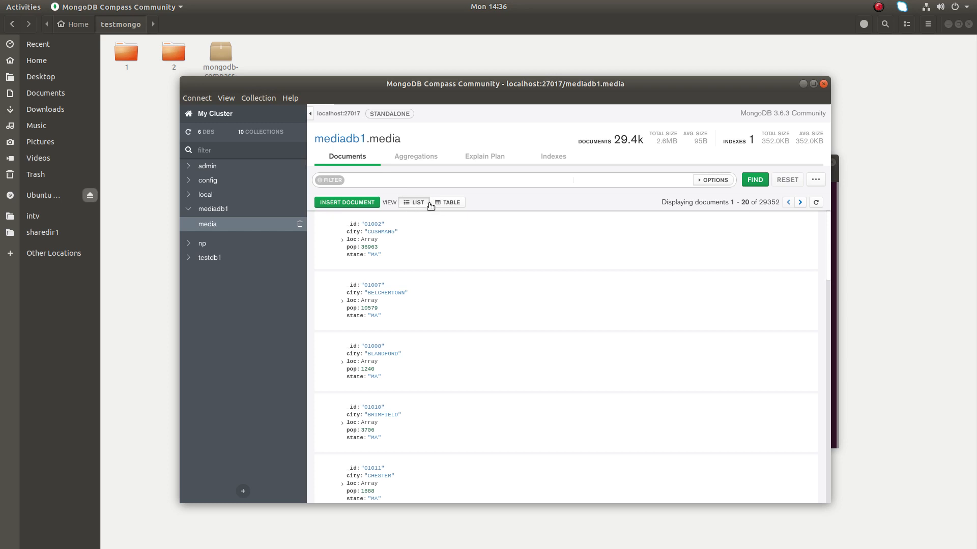
# Switch the media documents to table view with _id, city, loc, pop and state columns.
pyautogui.click(448, 202)
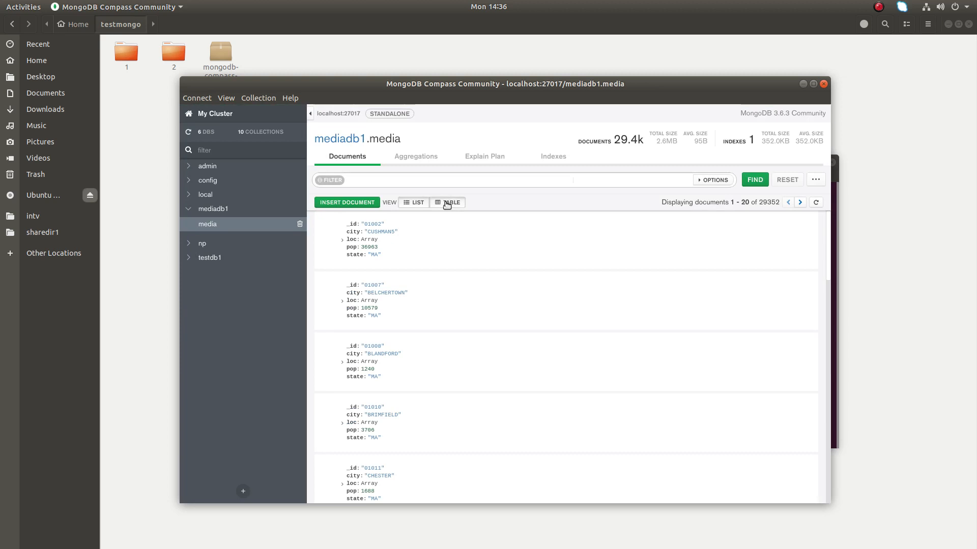
pyautogui.click(447, 203)
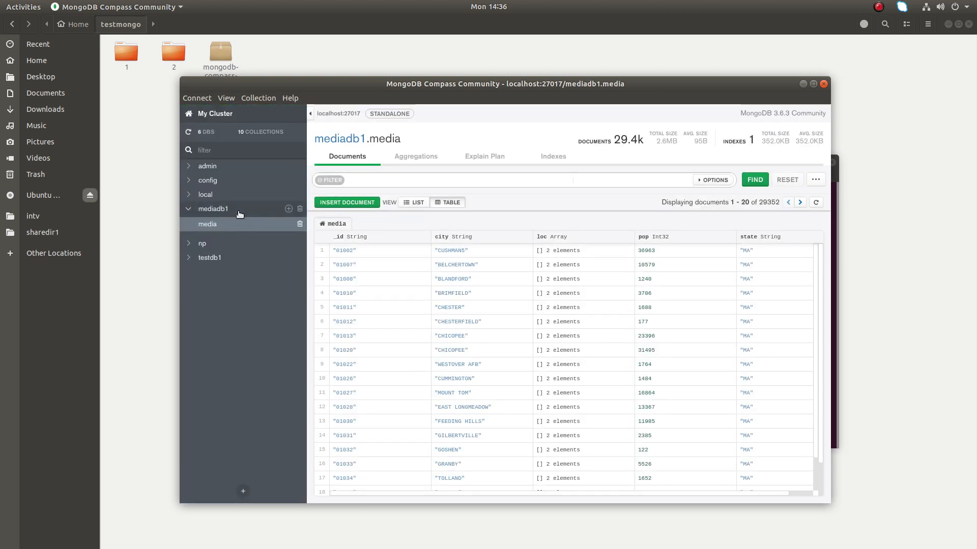
pyautogui.moveTo(230, 213)
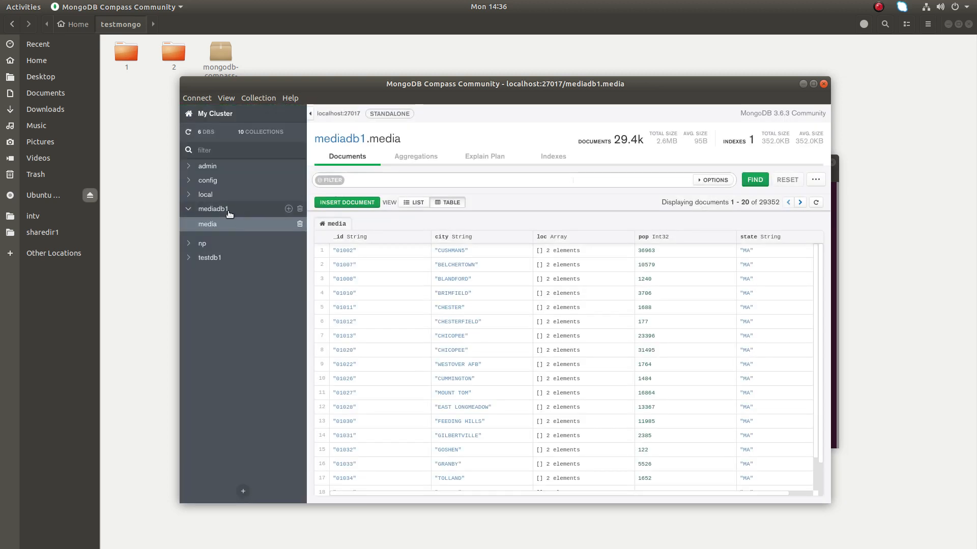
# Return to the mediadb1 overview listing media with 29,352 documents.
pyautogui.click(213, 209)
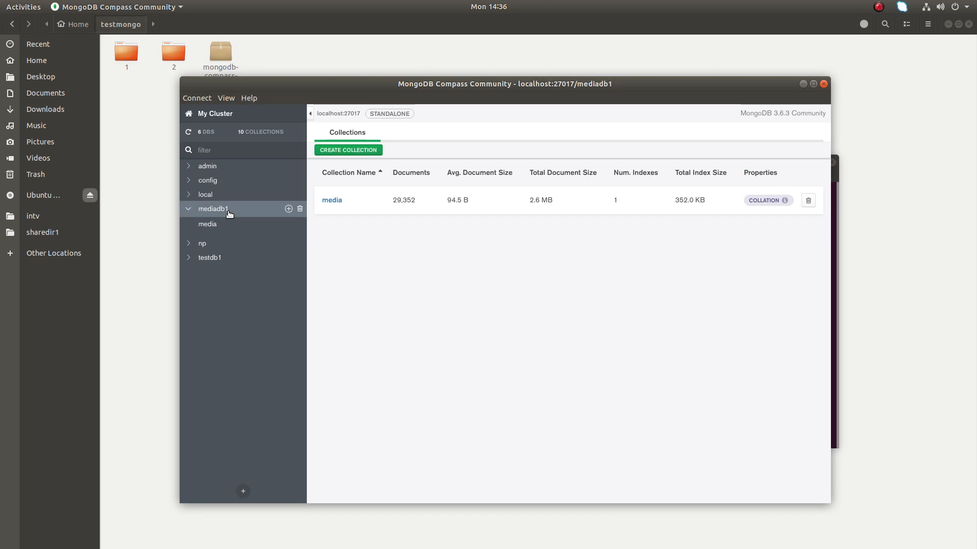
pyautogui.moveTo(288, 209)
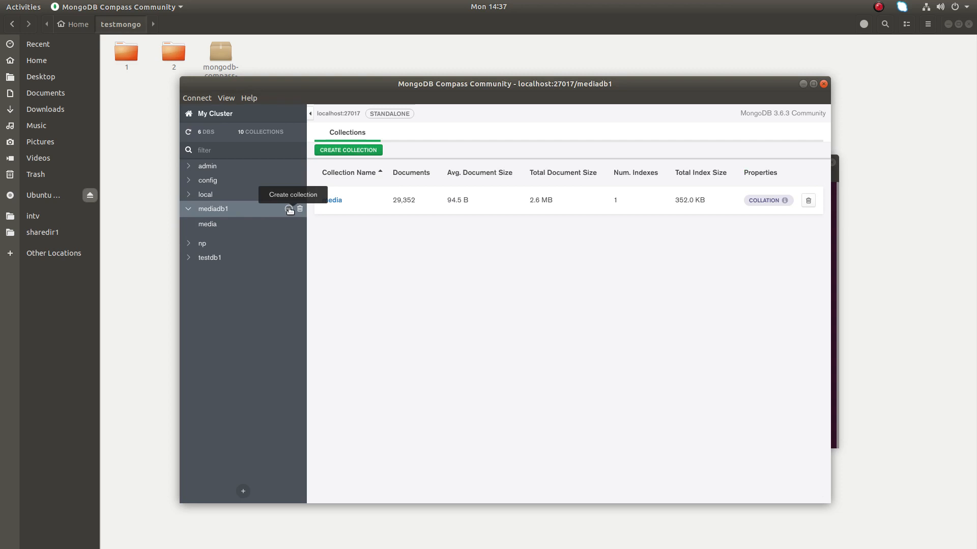
pyautogui.moveTo(289, 210)
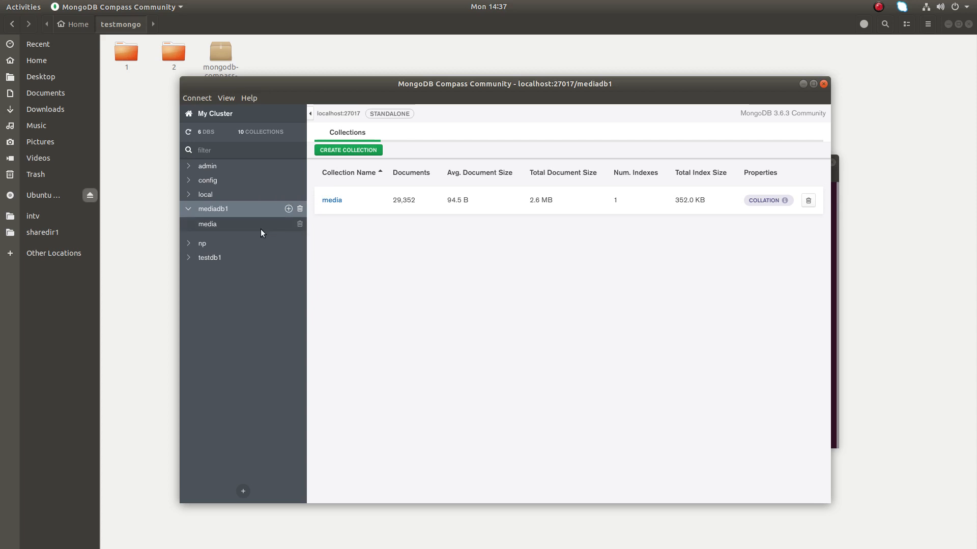
pyautogui.moveTo(216, 227)
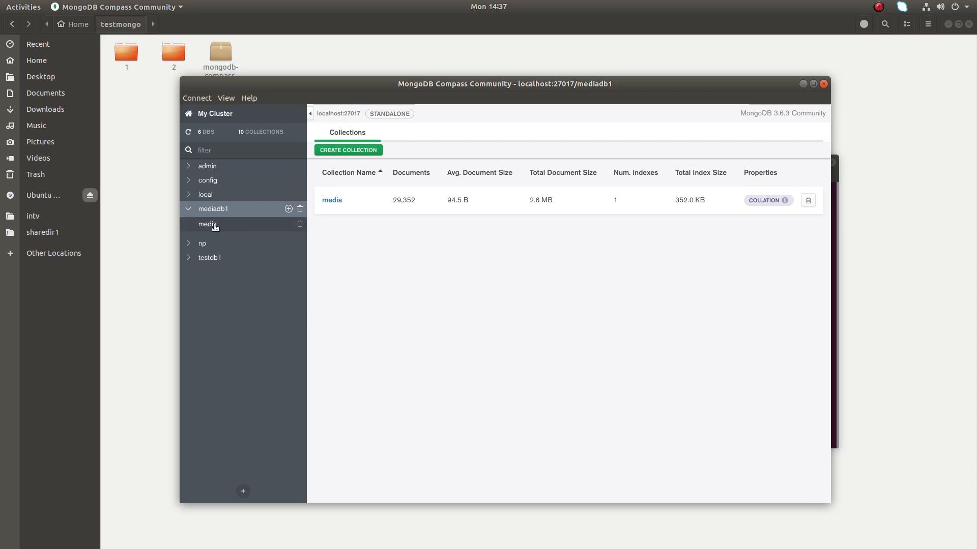
# Reopen the media collection's 29,352 documents in table view.
pyautogui.click(207, 224)
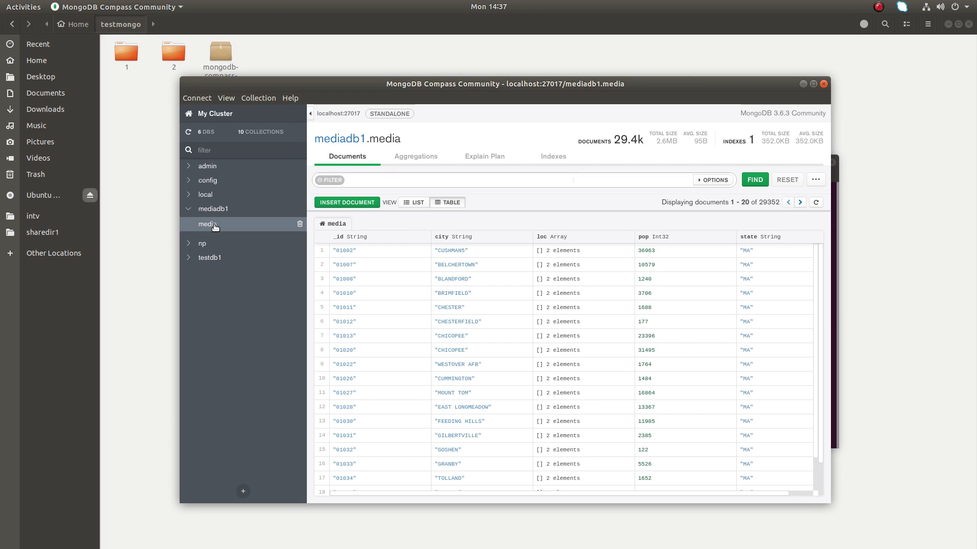
pyautogui.moveTo(259, 225)
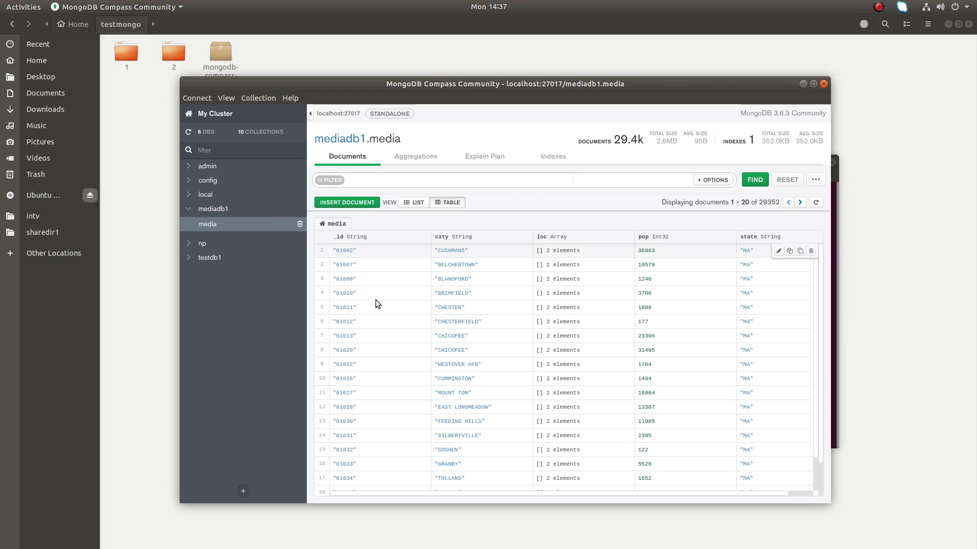
pyautogui.moveTo(368, 251)
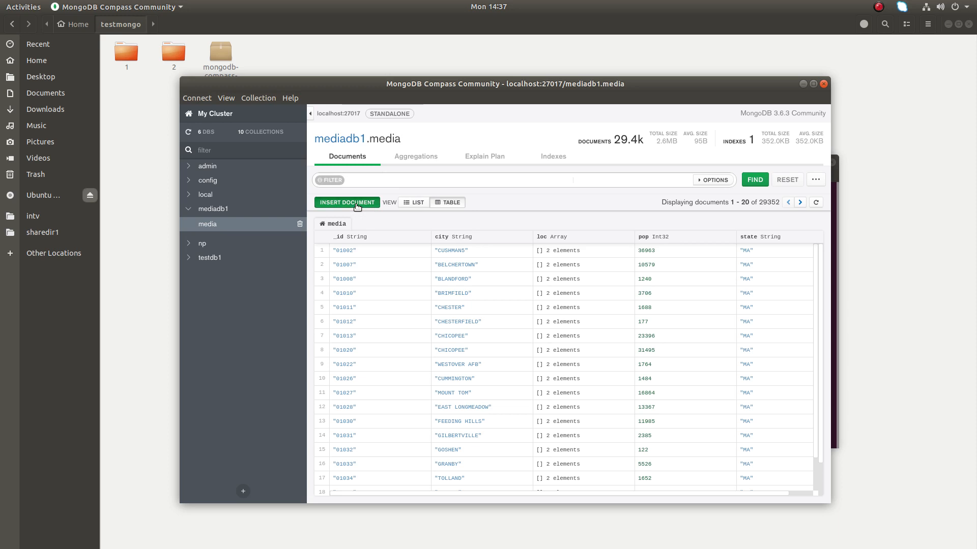
# Draft a new document with sss and pp string fields, then cancel without inserting it.
pyautogui.click(346, 203)
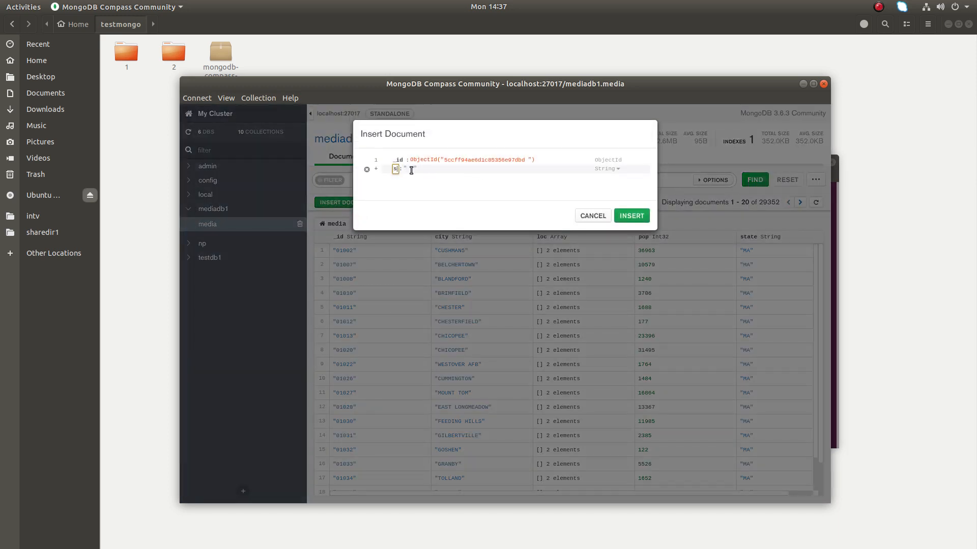
pyautogui.write('ss')
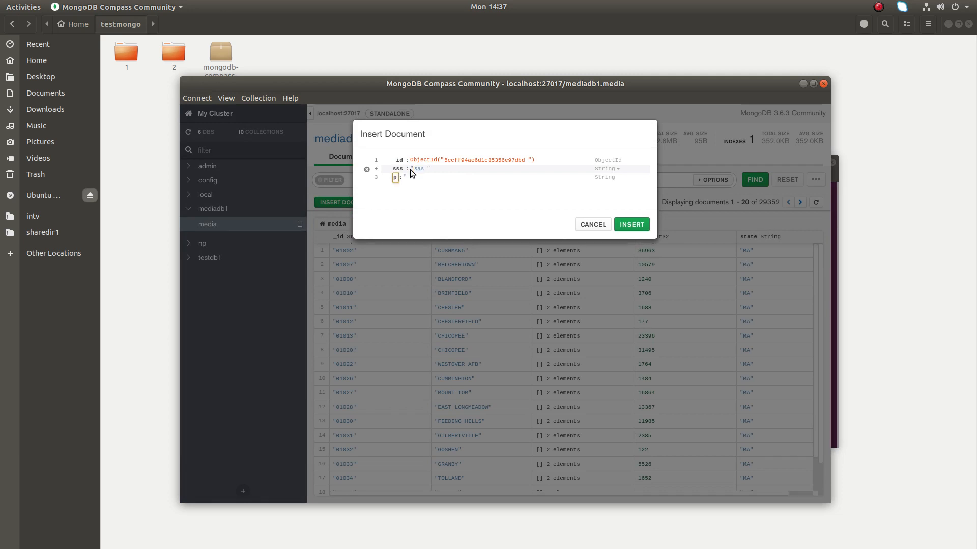
pyautogui.write('p')
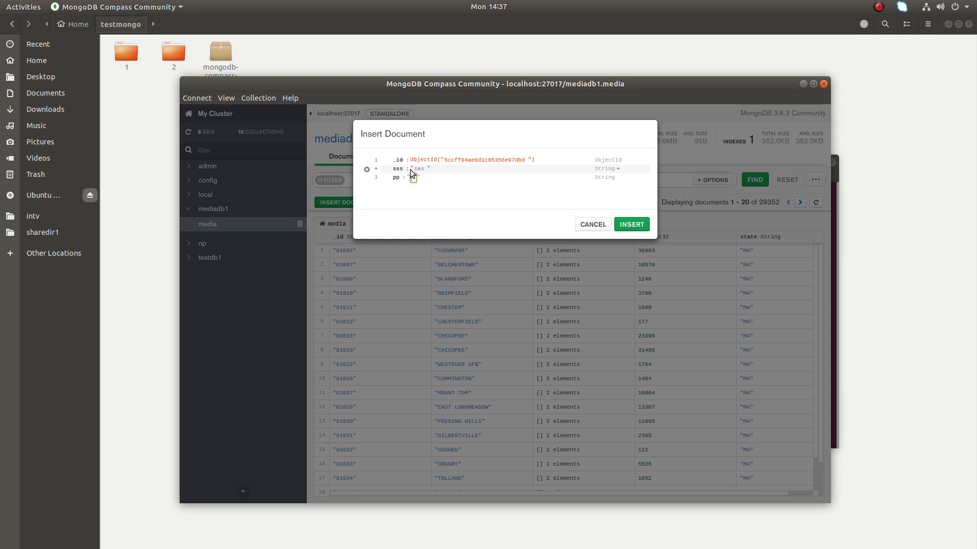
pyautogui.write('ddd')
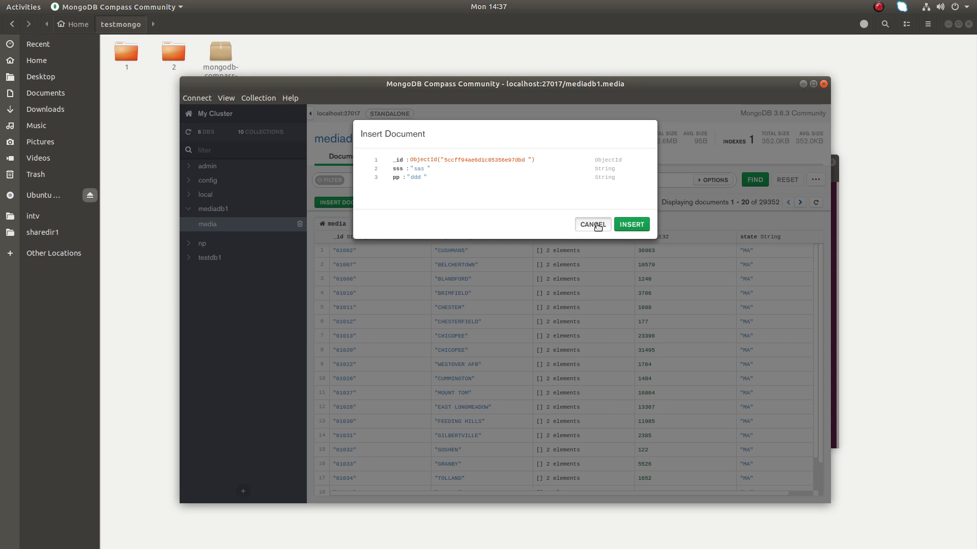
pyautogui.click(592, 224)
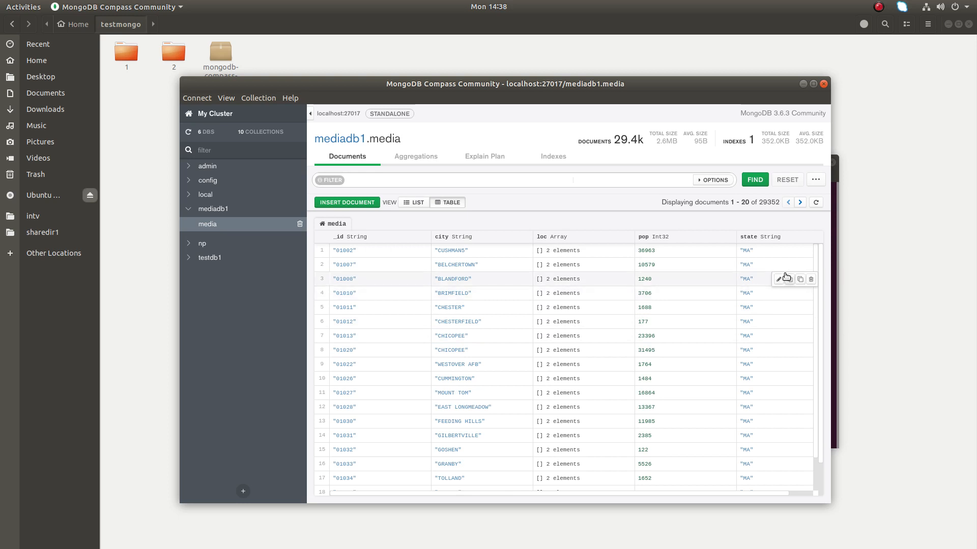
pyautogui.moveTo(778, 279)
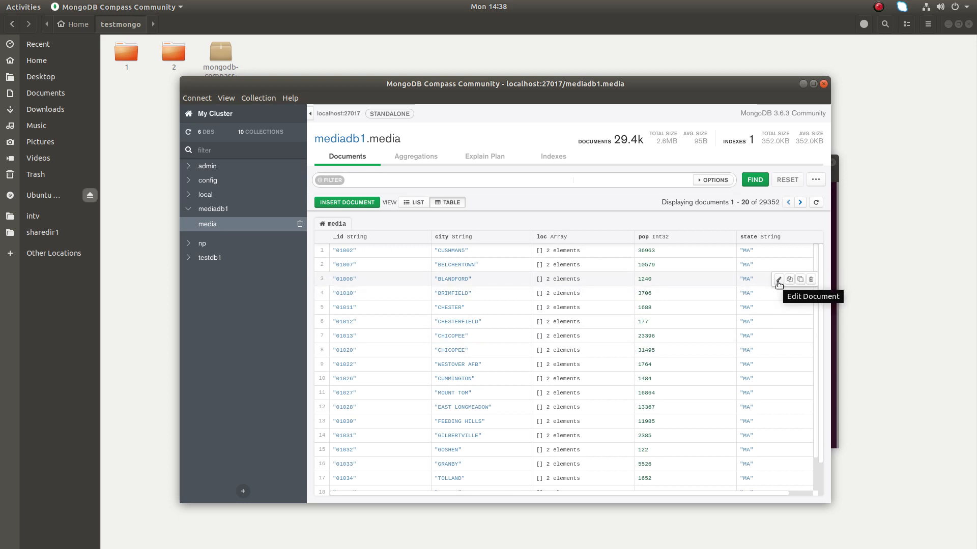
pyautogui.click(779, 279)
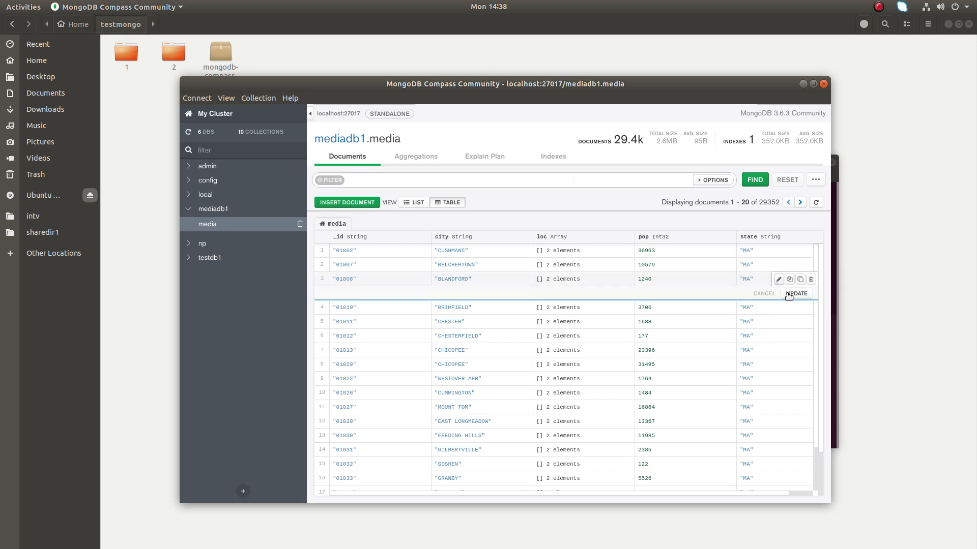
pyautogui.click(763, 293)
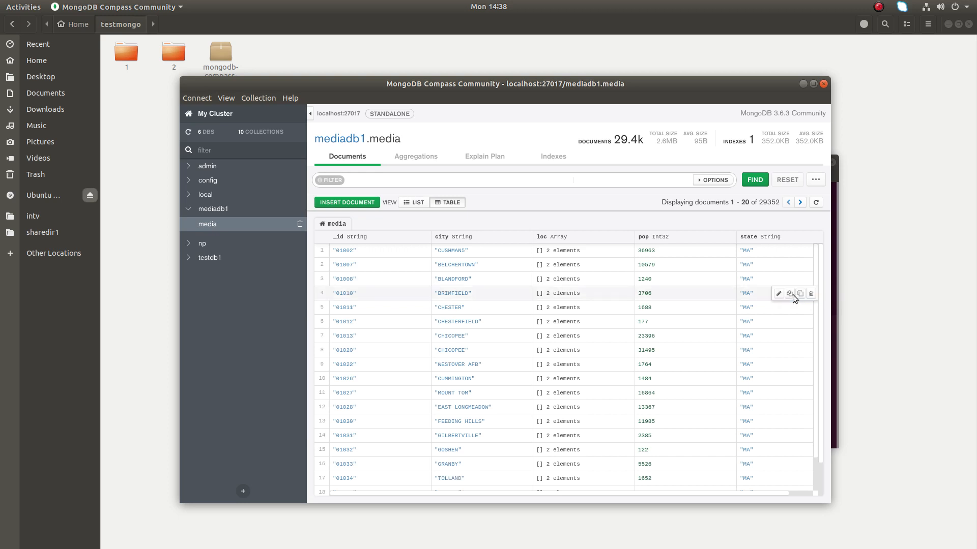
pyautogui.moveTo(417, 157)
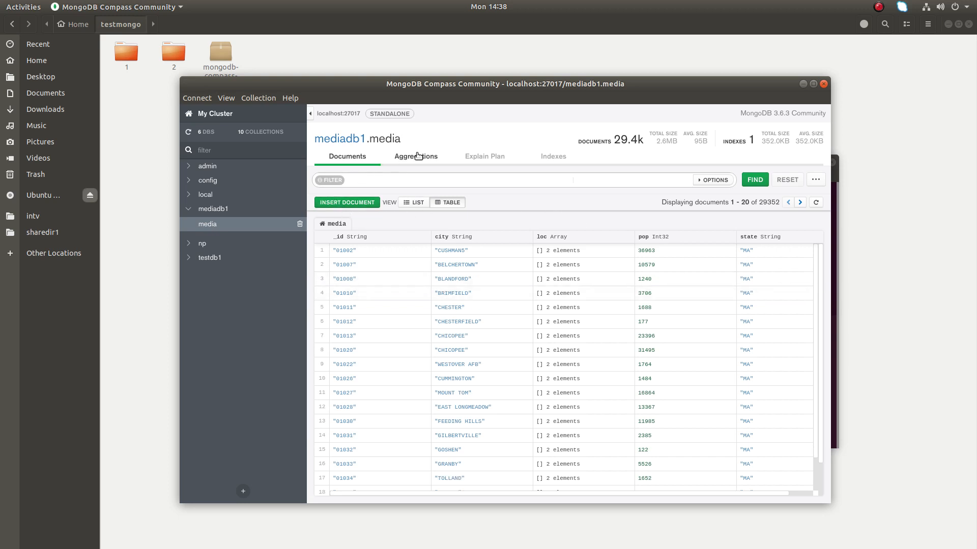
pyautogui.moveTo(582, 187)
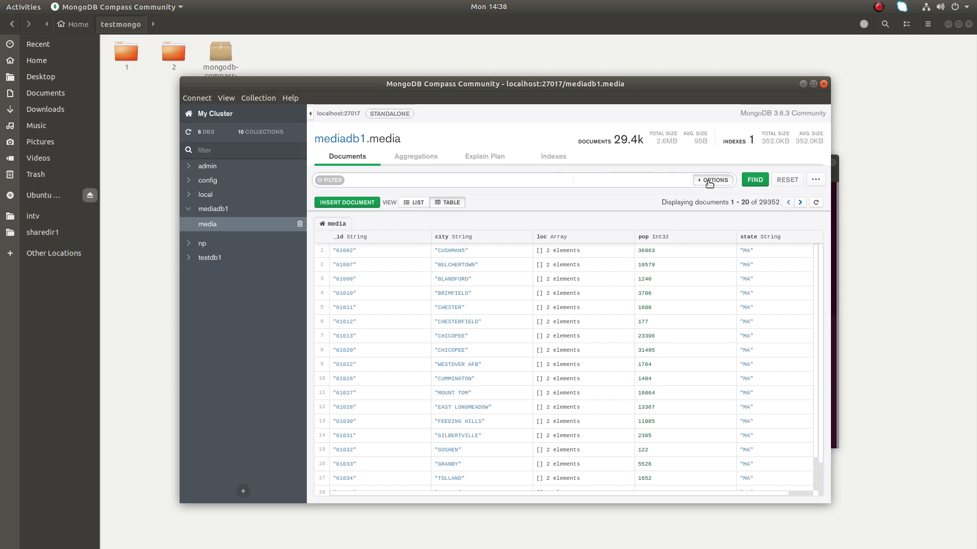
pyautogui.click(714, 180)
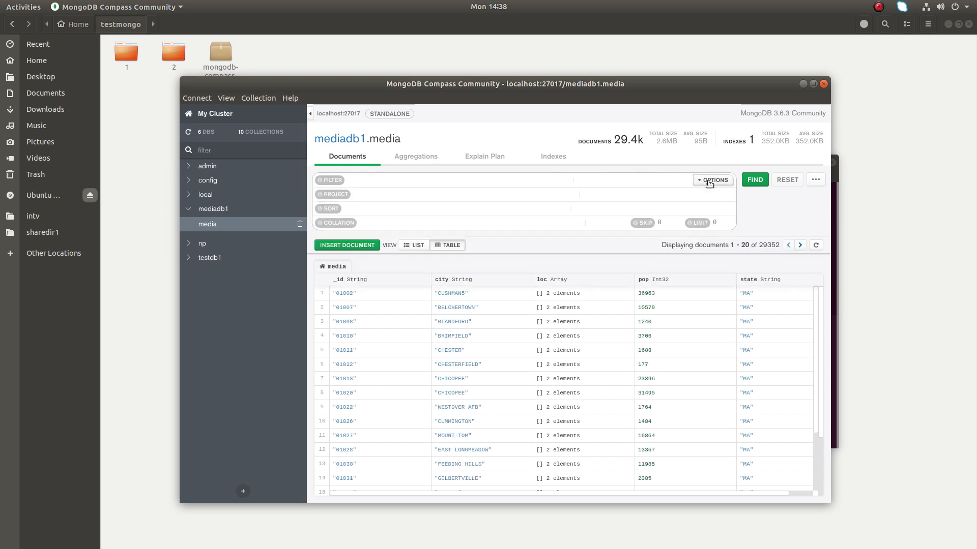
pyautogui.click(713, 179)
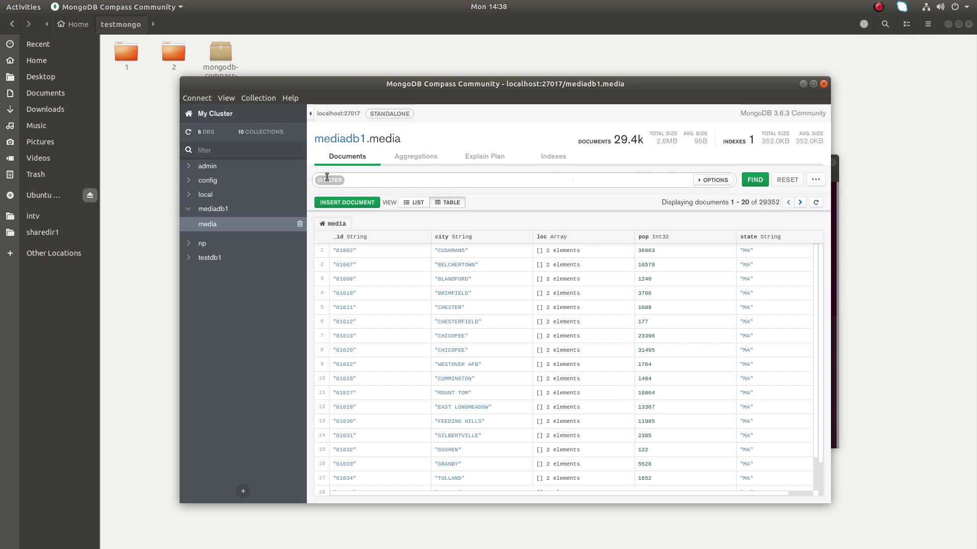
pyautogui.moveTo(641, 180)
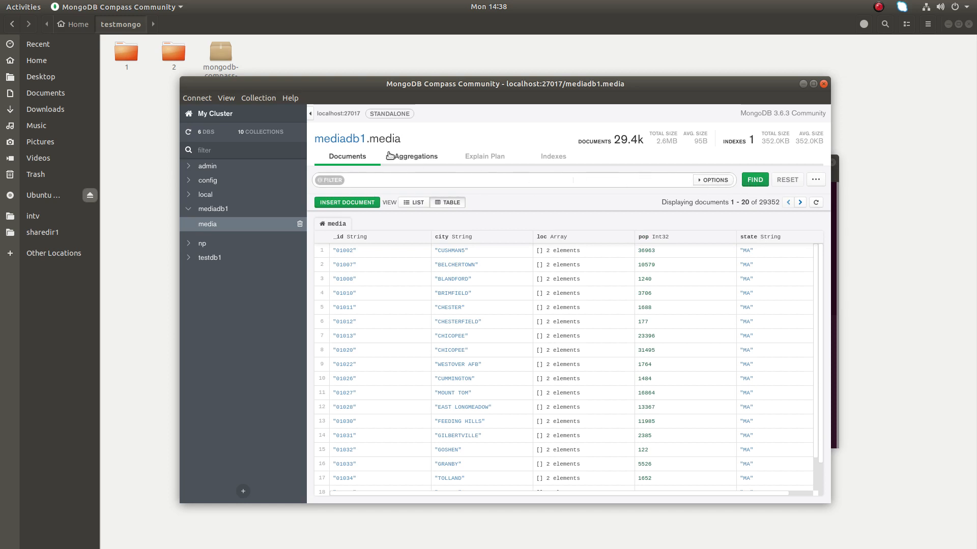
pyautogui.click(415, 157)
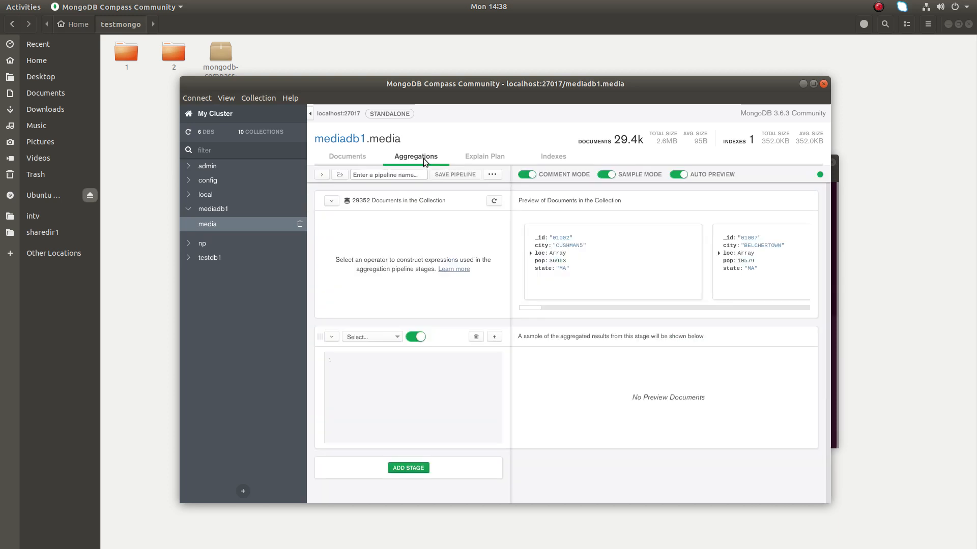
pyautogui.moveTo(498, 158)
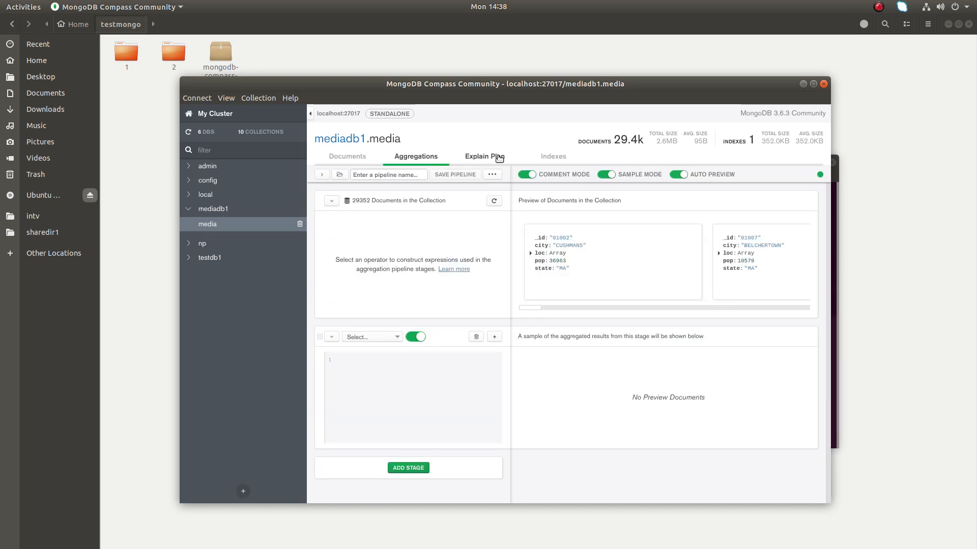
pyautogui.click(484, 156)
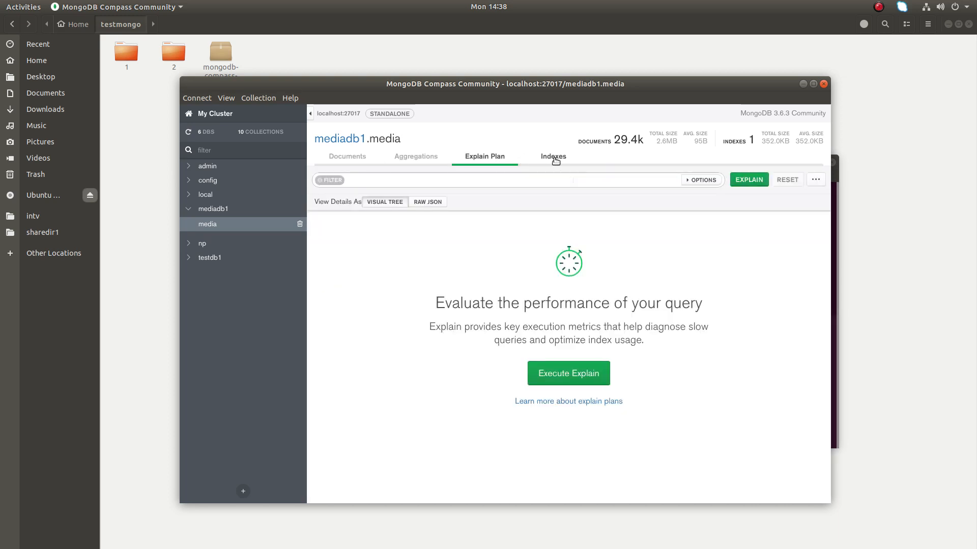
pyautogui.click(554, 157)
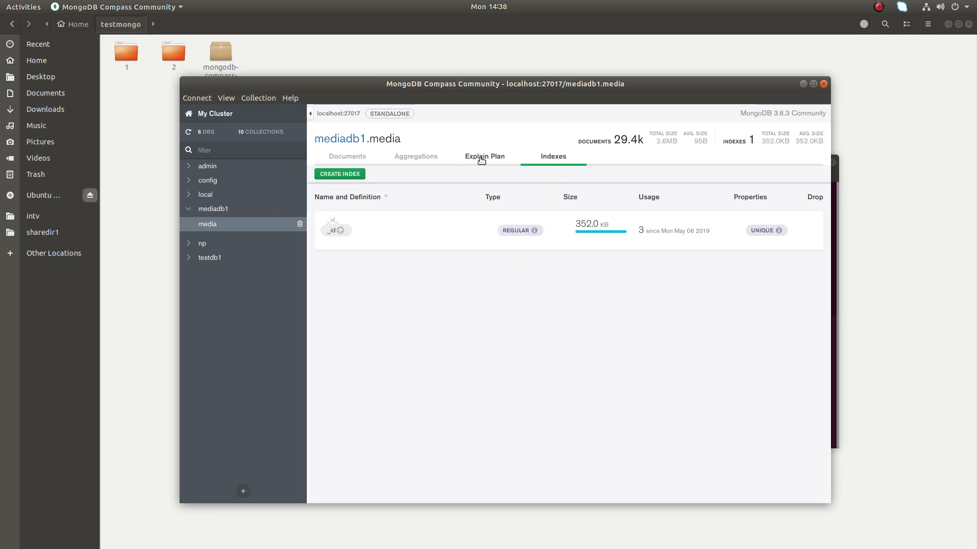
pyautogui.click(484, 157)
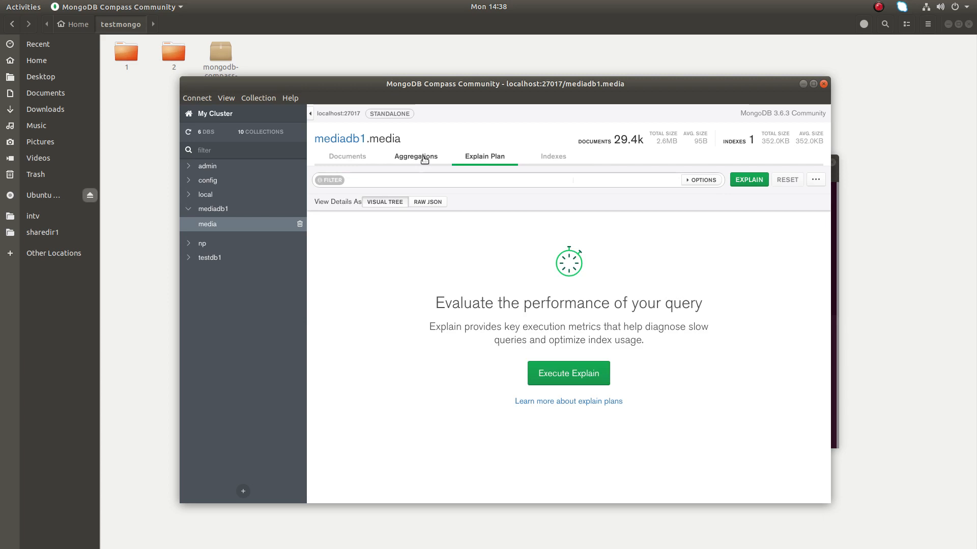
pyautogui.click(415, 157)
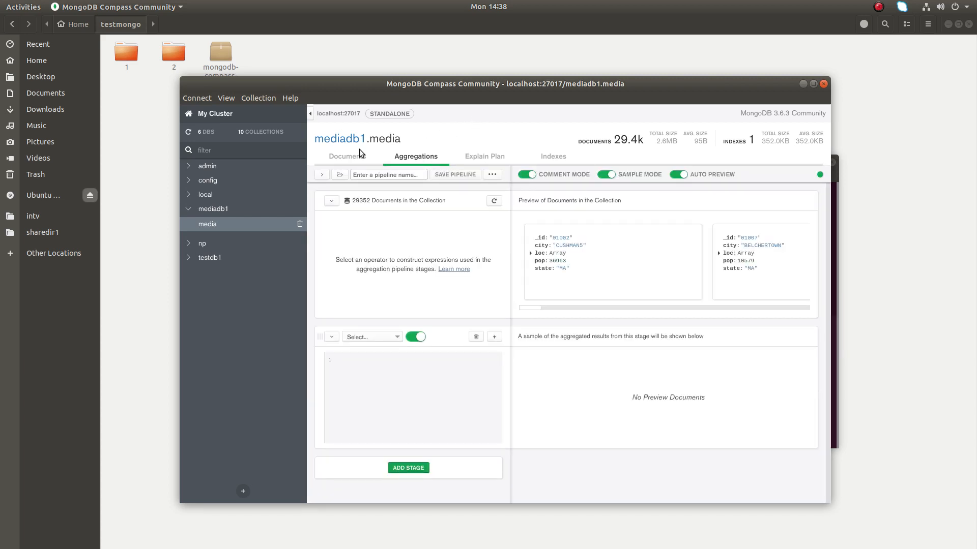
pyautogui.click(346, 156)
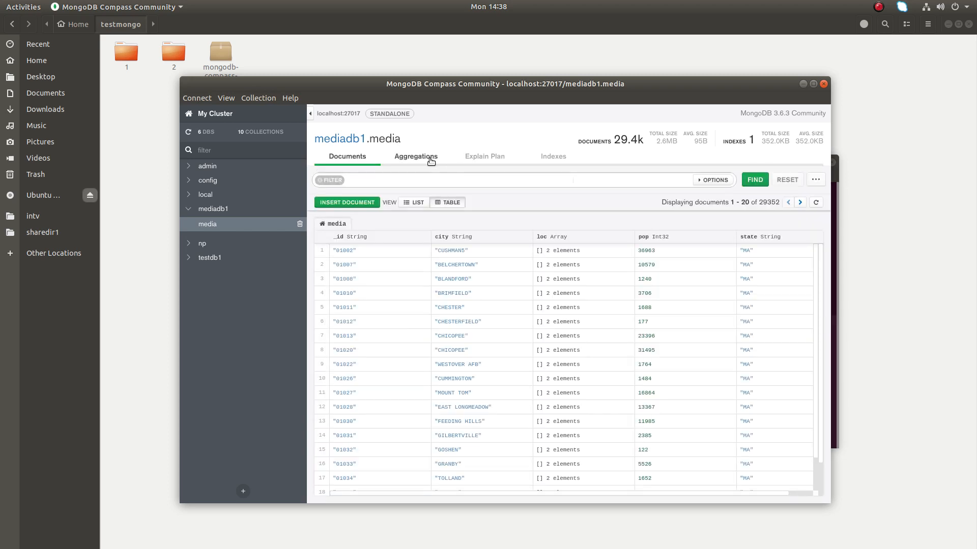
pyautogui.click(417, 157)
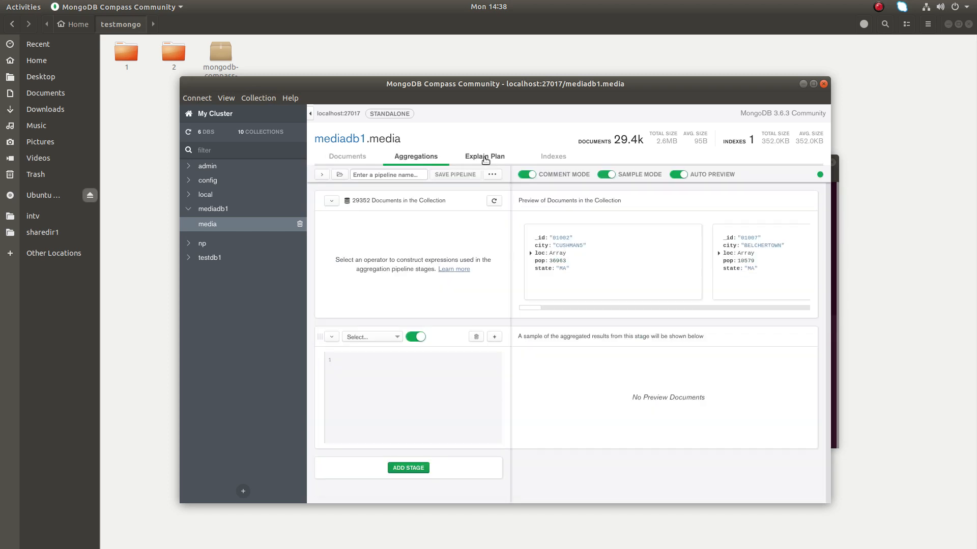
pyautogui.click(484, 156)
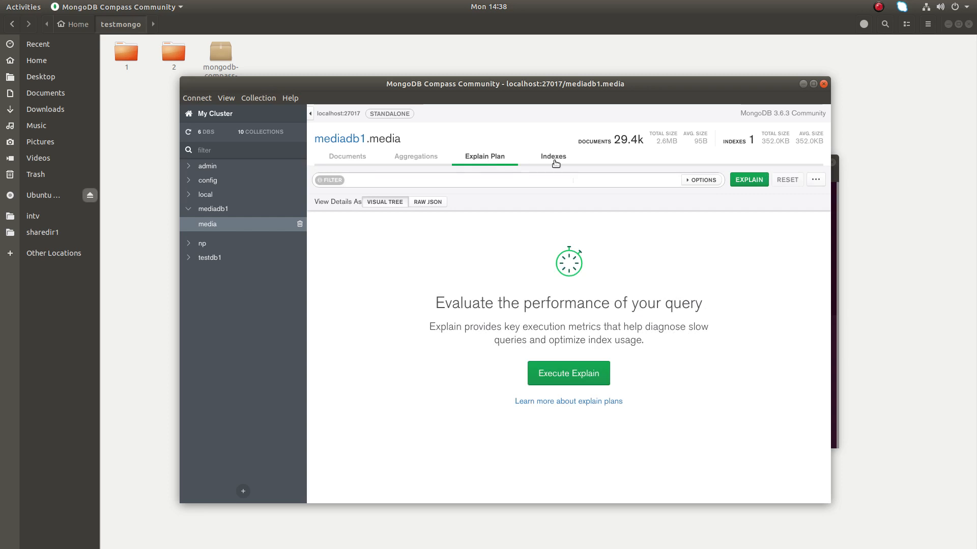
pyautogui.click(553, 157)
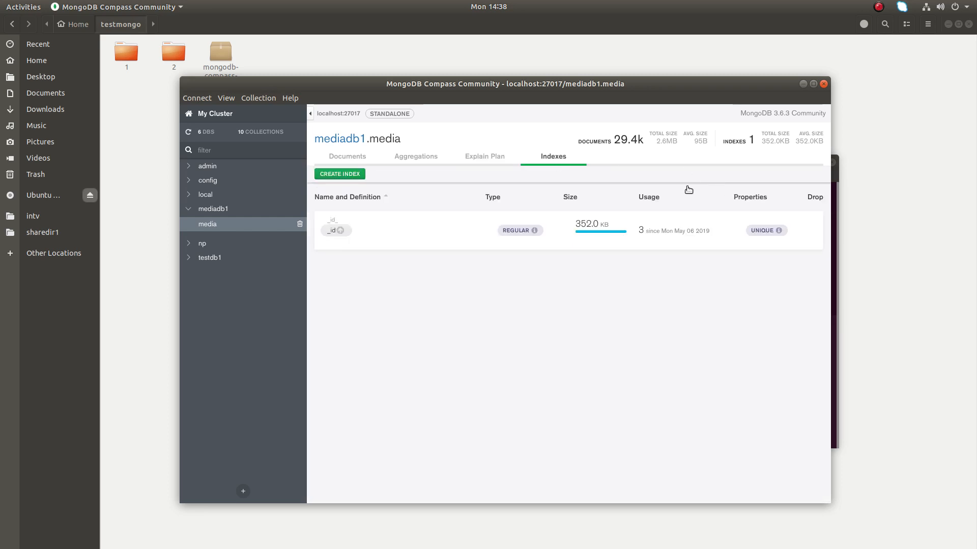
pyautogui.click(347, 157)
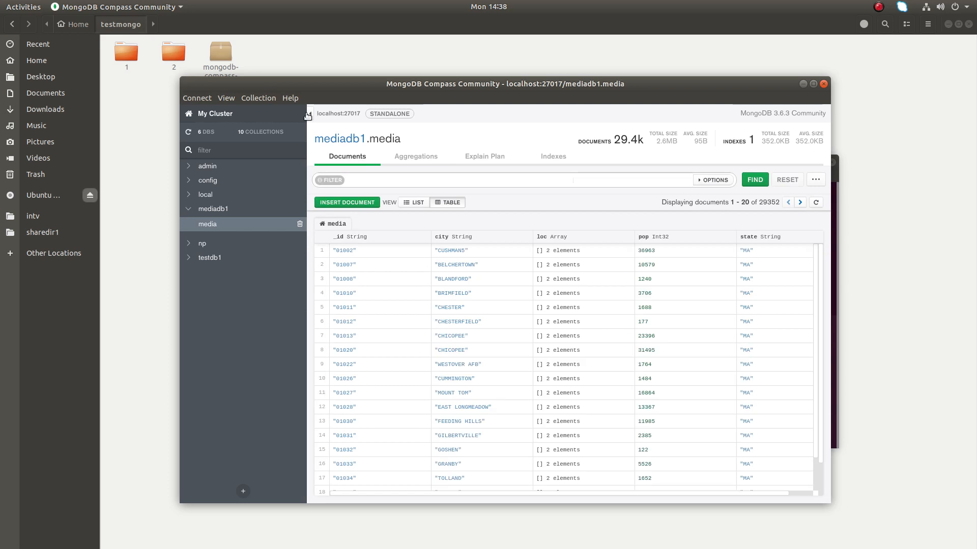
# Return to the localhost:27017 databases overview, collapsing and re-expanding the sidebar.
pyautogui.click(214, 114)
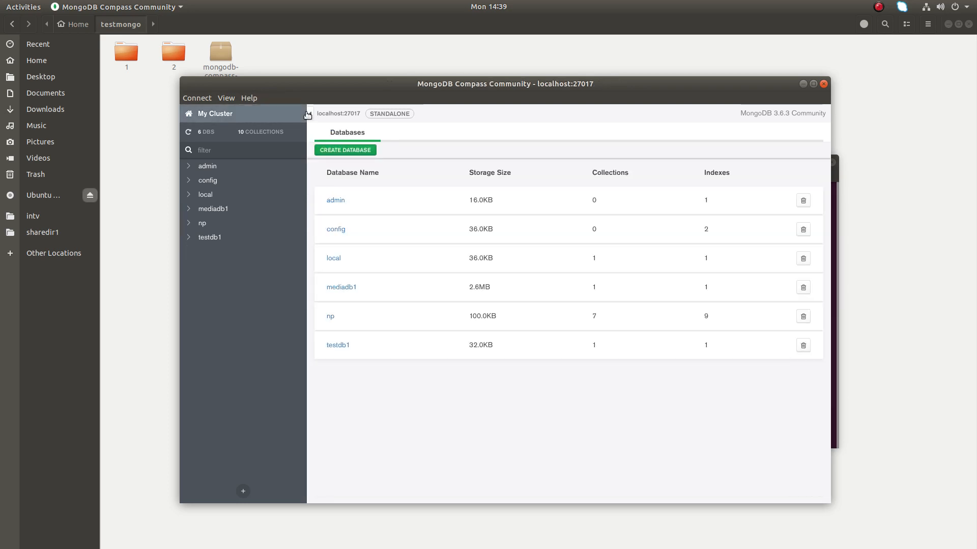
pyautogui.click(307, 114)
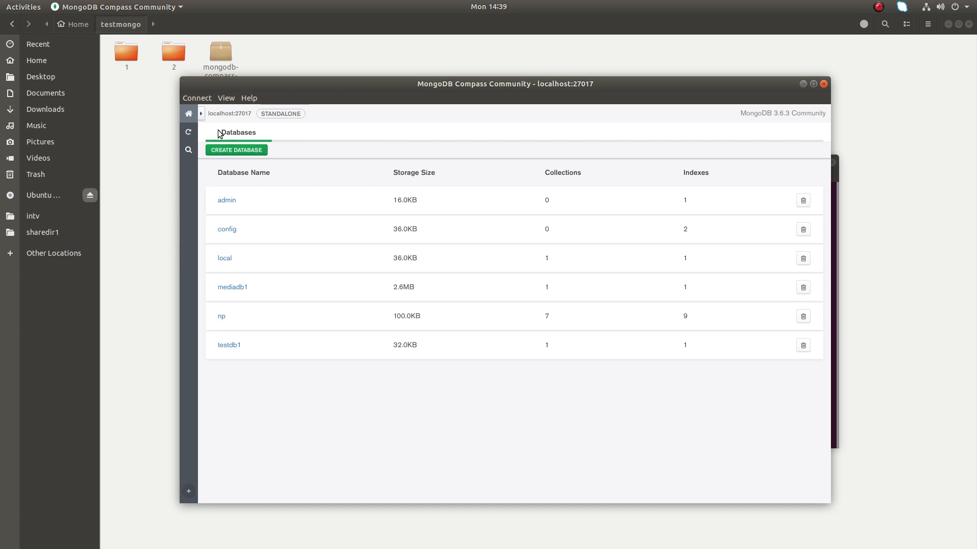
pyautogui.click(189, 114)
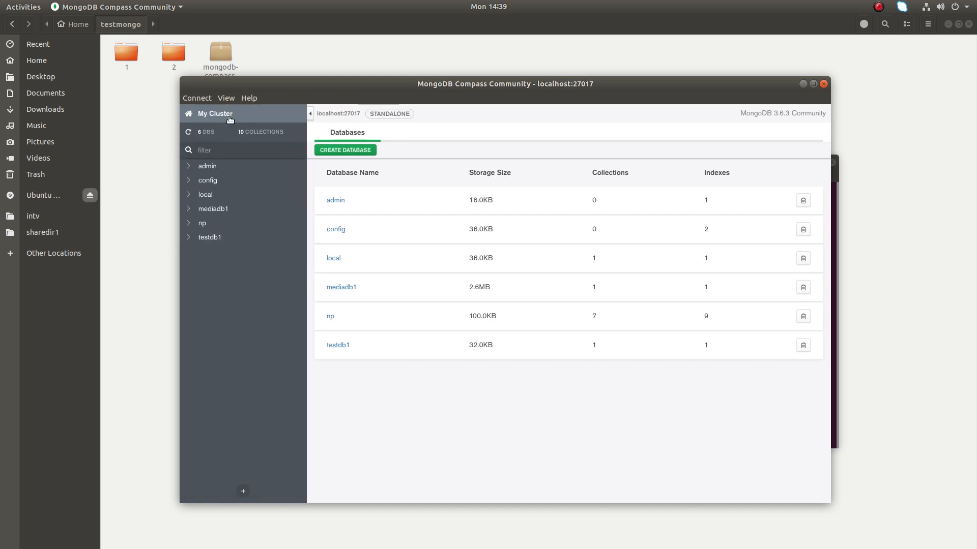
pyautogui.moveTo(236, 168)
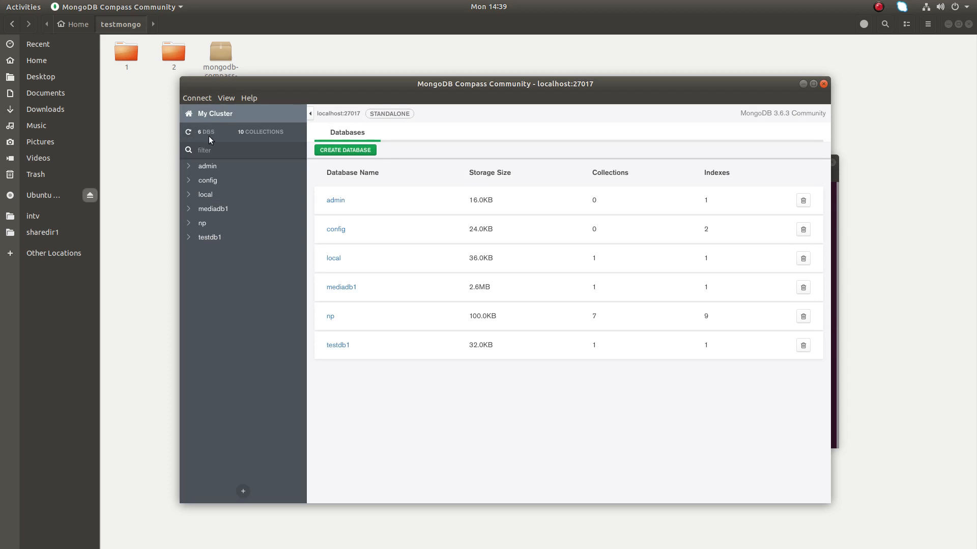
pyautogui.moveTo(249, 140)
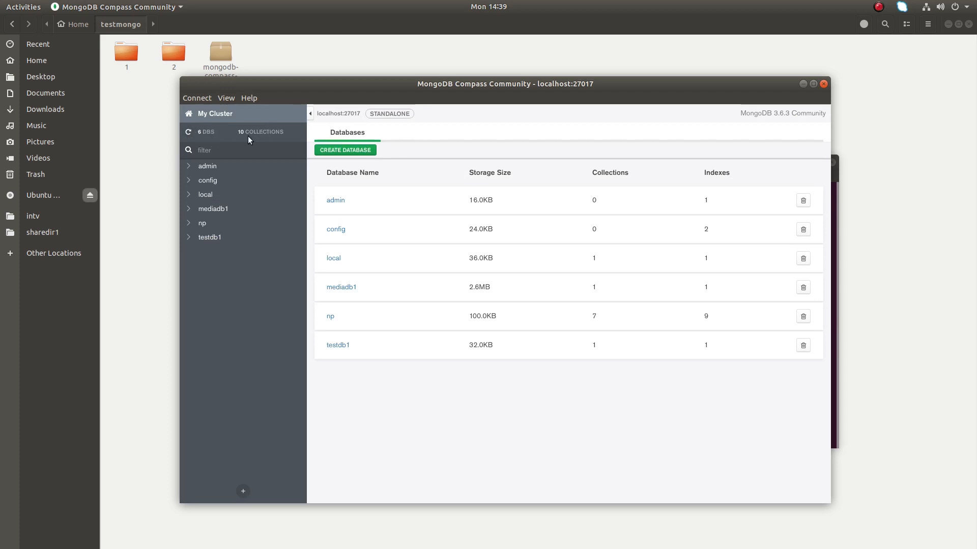